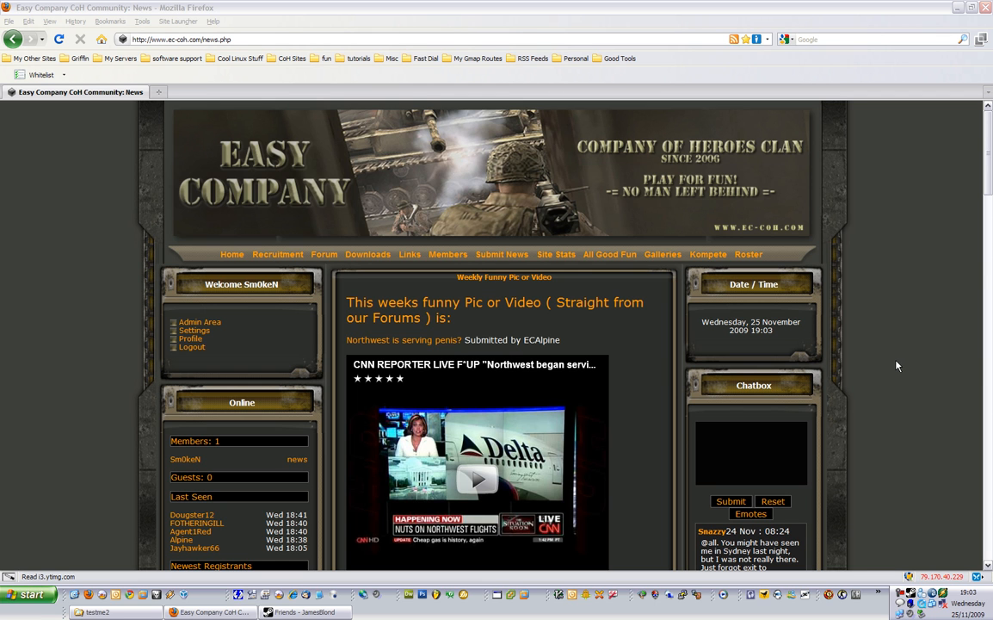
pyautogui.moveTo(587, 339)
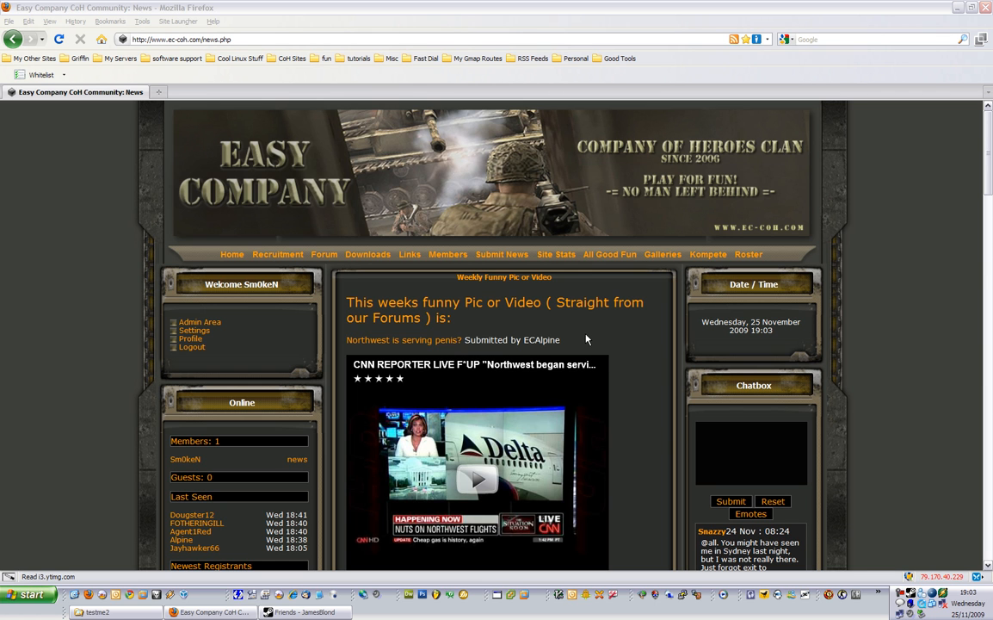
pyautogui.moveTo(584, 337)
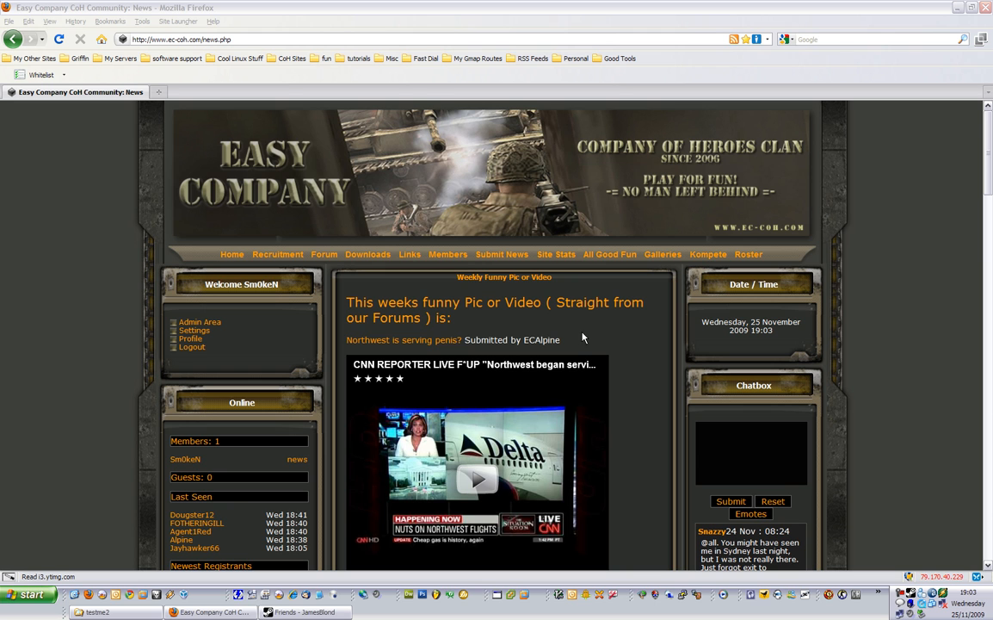
pyautogui.moveTo(460, 322)
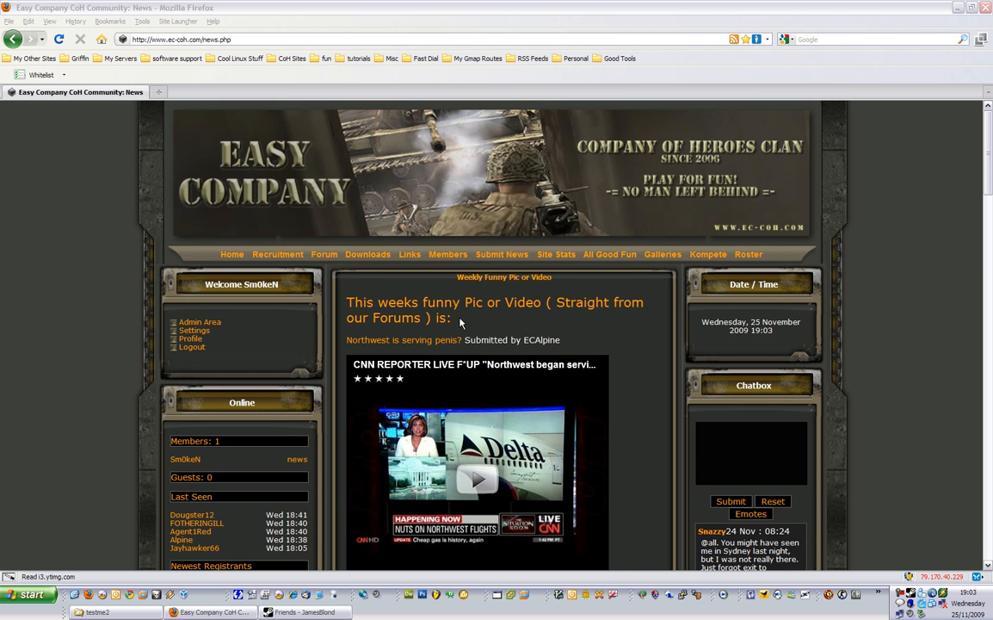
# Step: Go to the Forum index and enter the EC - General discussion board
pyautogui.click(323, 254)
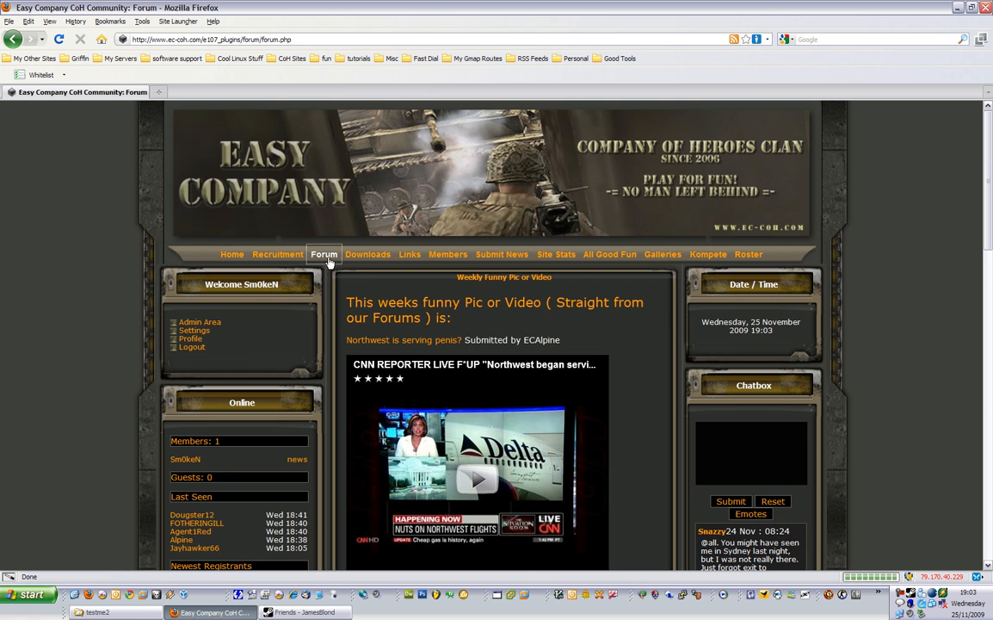
pyautogui.click(324, 254)
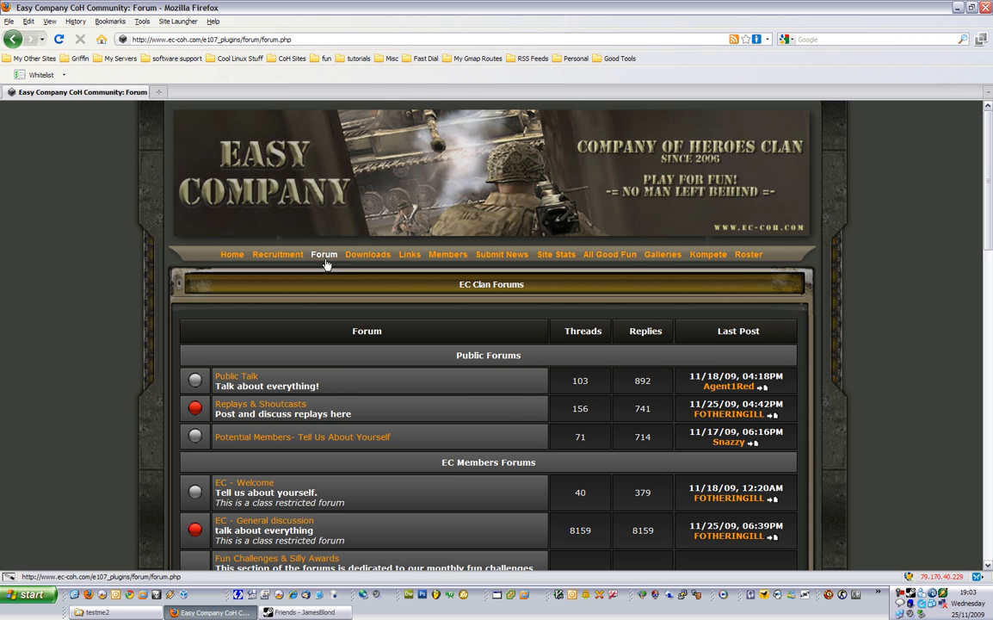
pyautogui.scroll(-3)
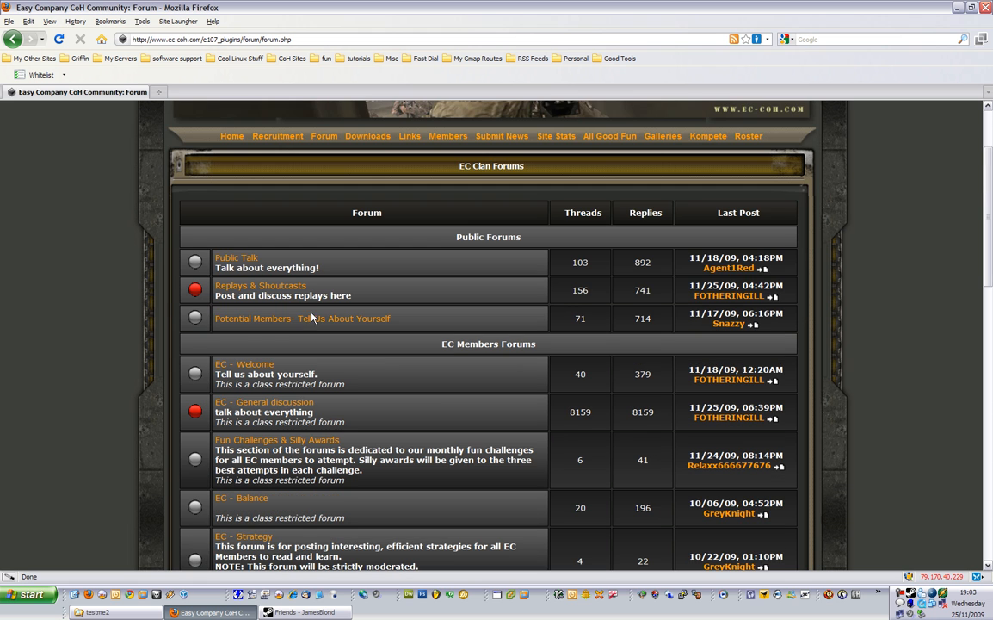
pyautogui.click(264, 402)
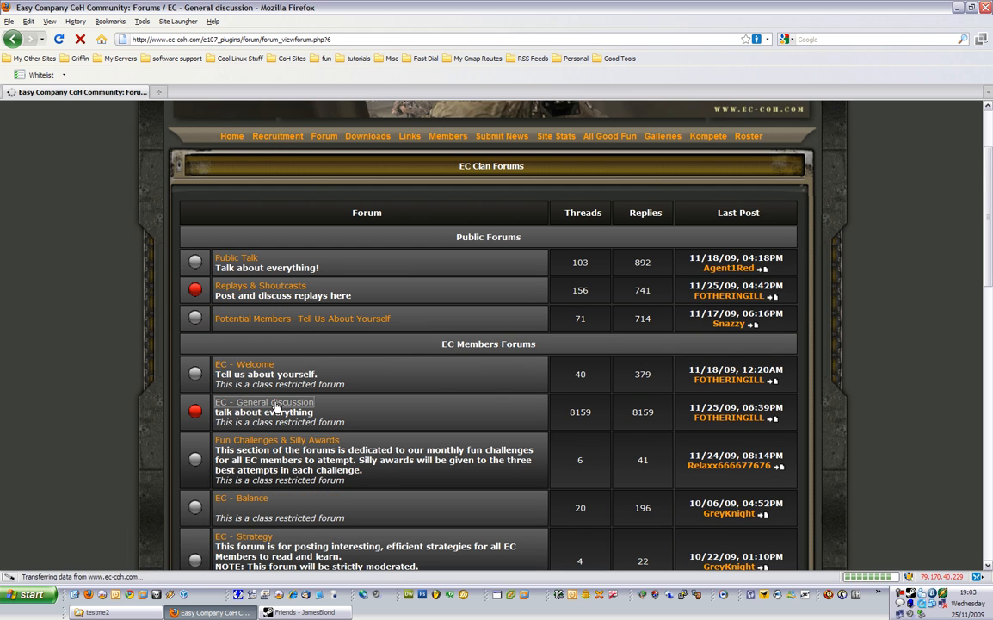
pyautogui.click(264, 402)
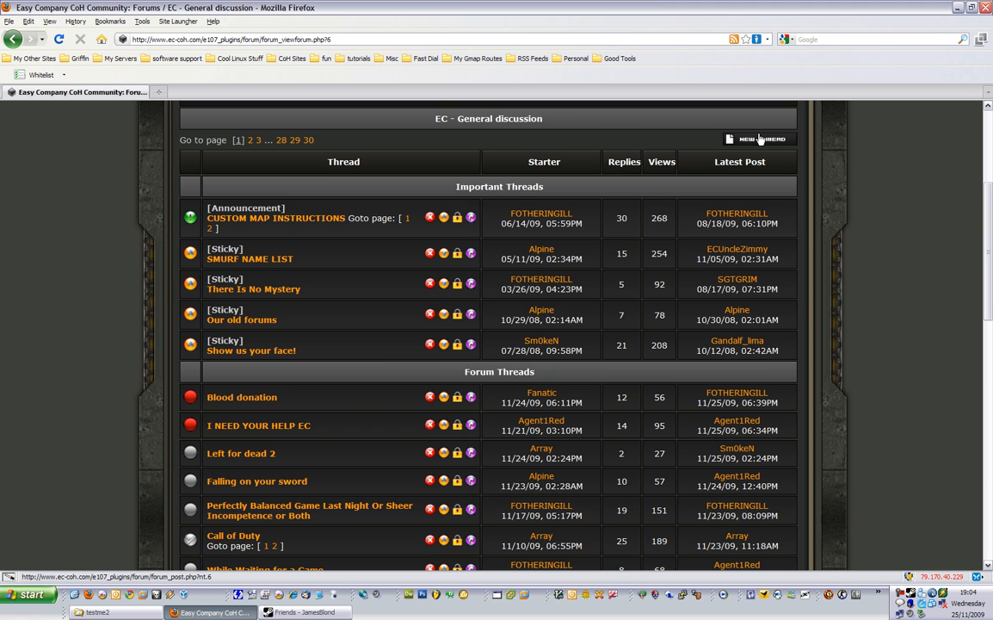
# Step: Start a new thread with subject 'testing' and post text 'lalalala blahblah'
pyautogui.click(755, 138)
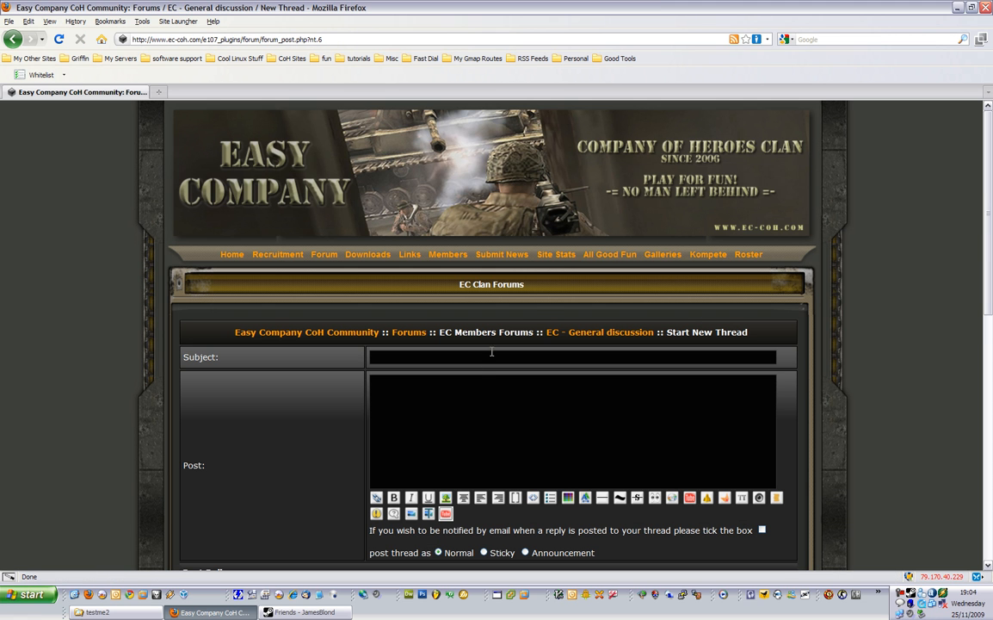
pyautogui.write('testing')
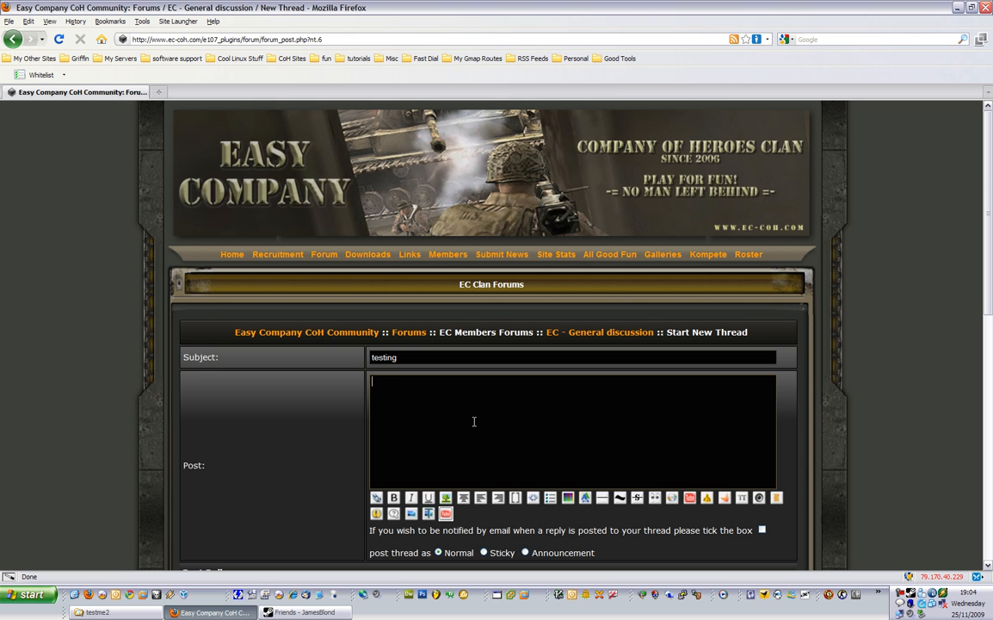
pyautogui.write('lalalala b')
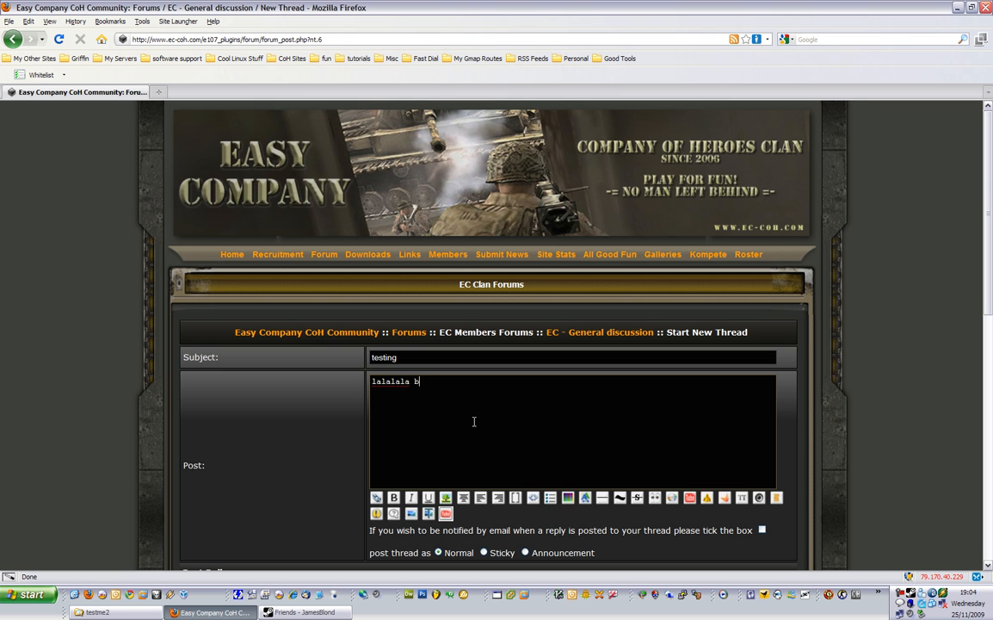
pyautogui.write('lahblah')
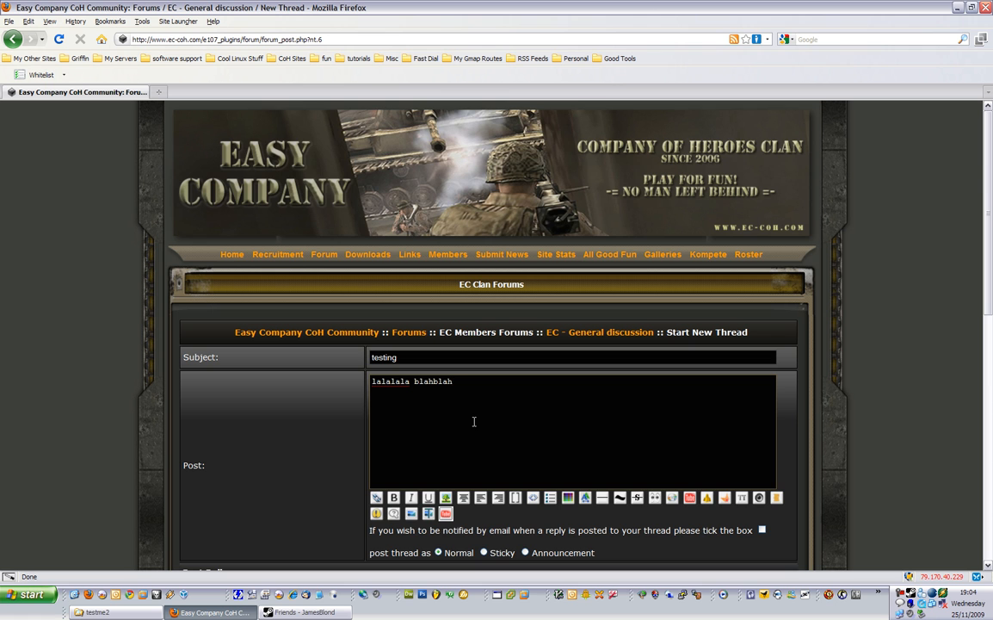
pyautogui.scroll(-3)
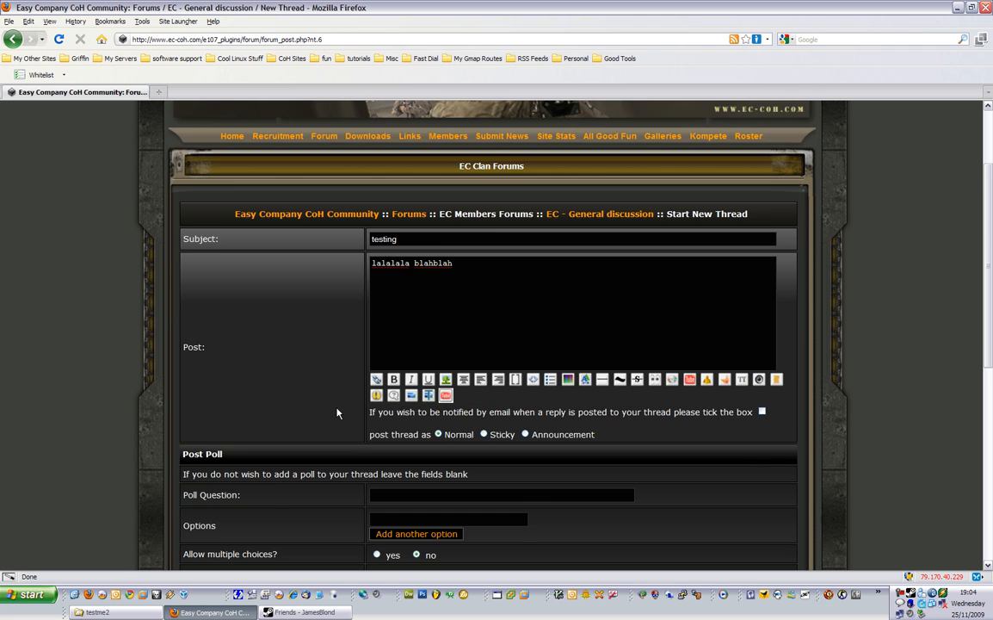
pyautogui.scroll(-3)
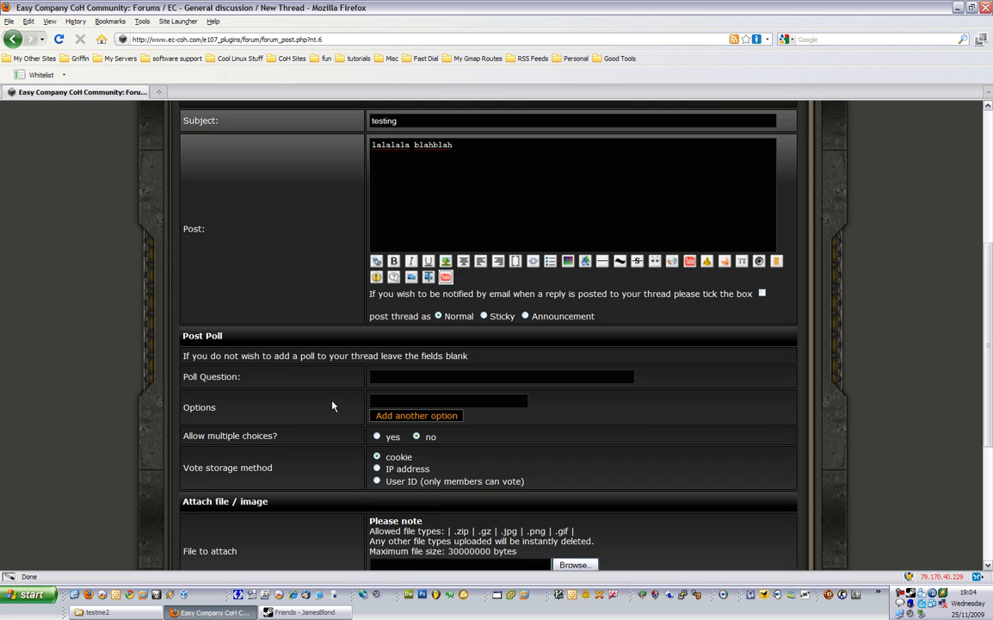
pyautogui.scroll(-3)
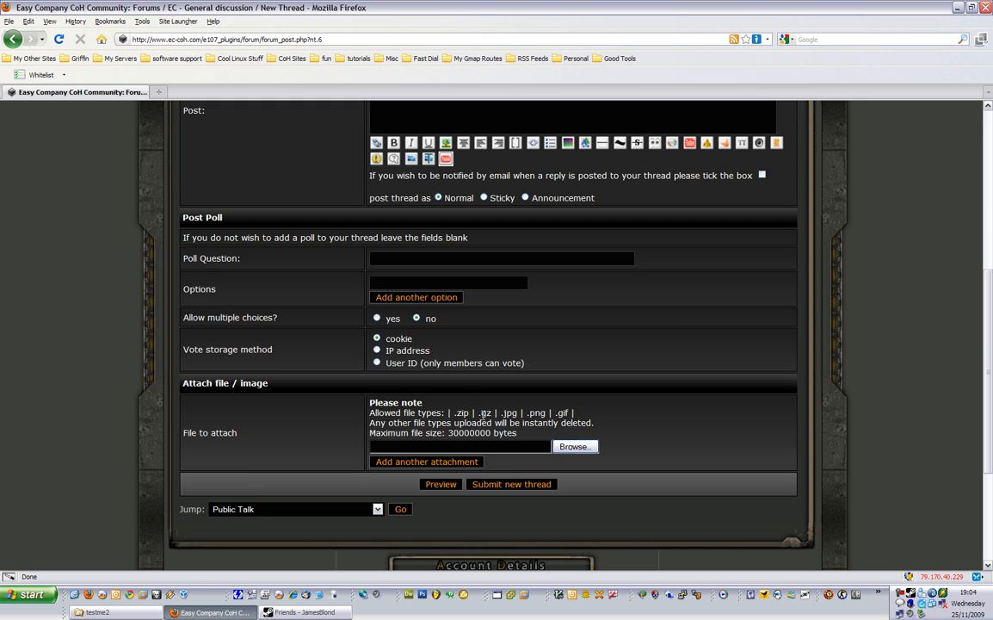
pyautogui.moveTo(583, 413)
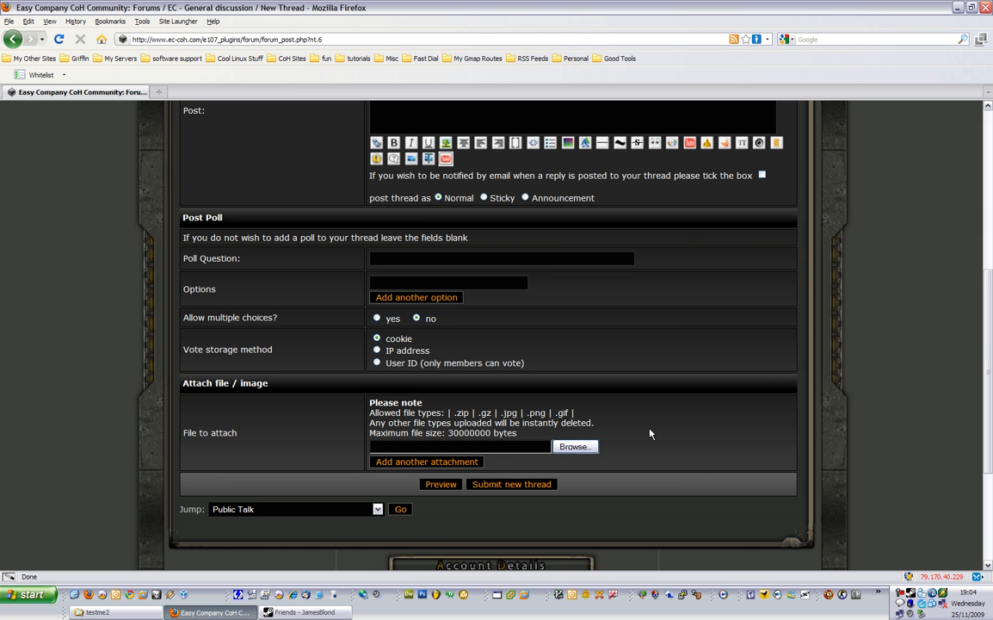
pyautogui.moveTo(648, 444)
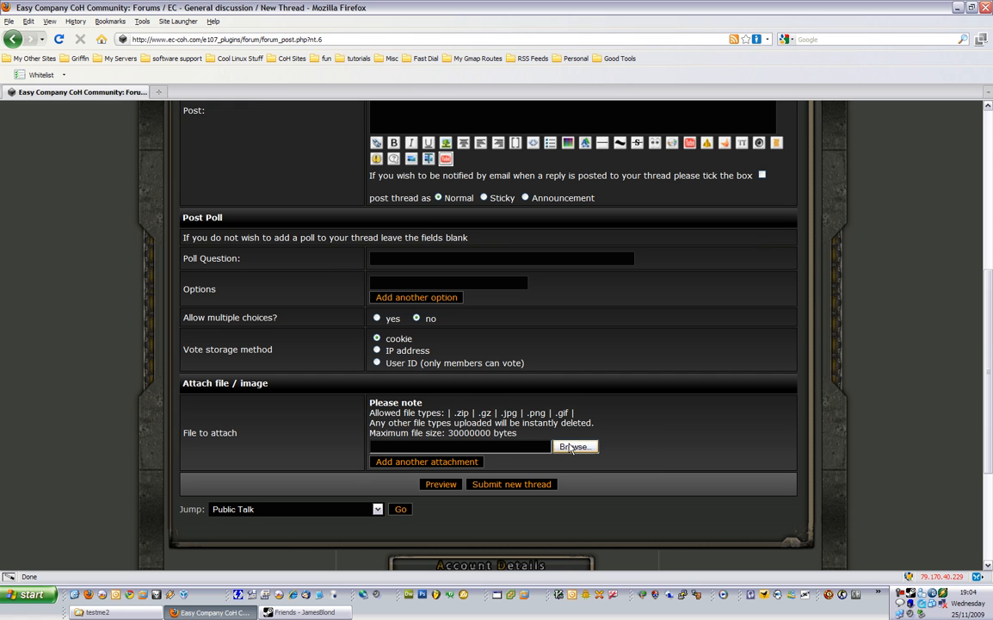
# Step: Attach girl-shrugging.jpg from My Pictures to the thread
pyautogui.click(575, 446)
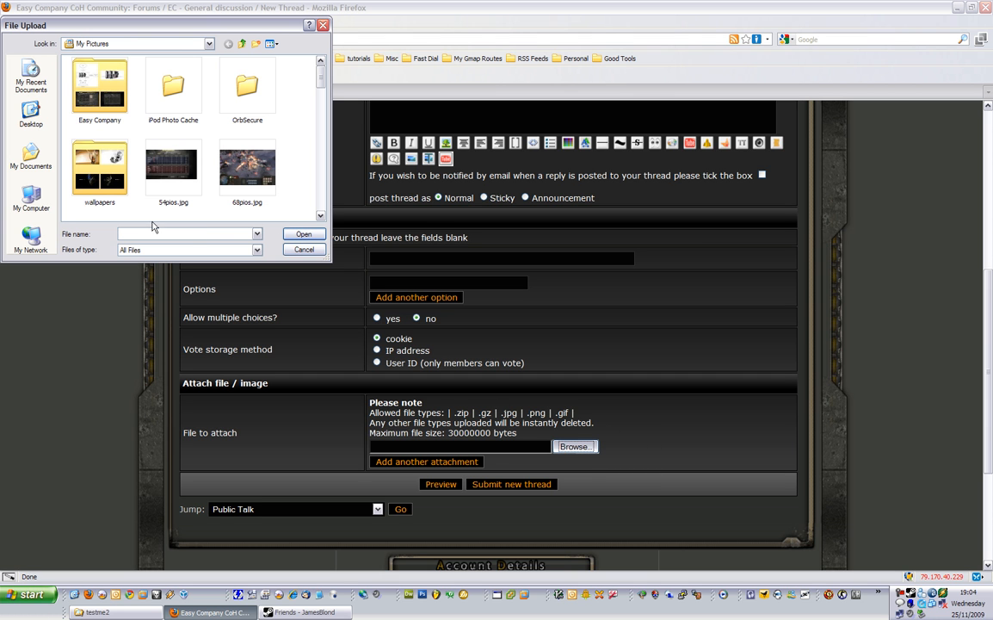
pyautogui.click(26, 172)
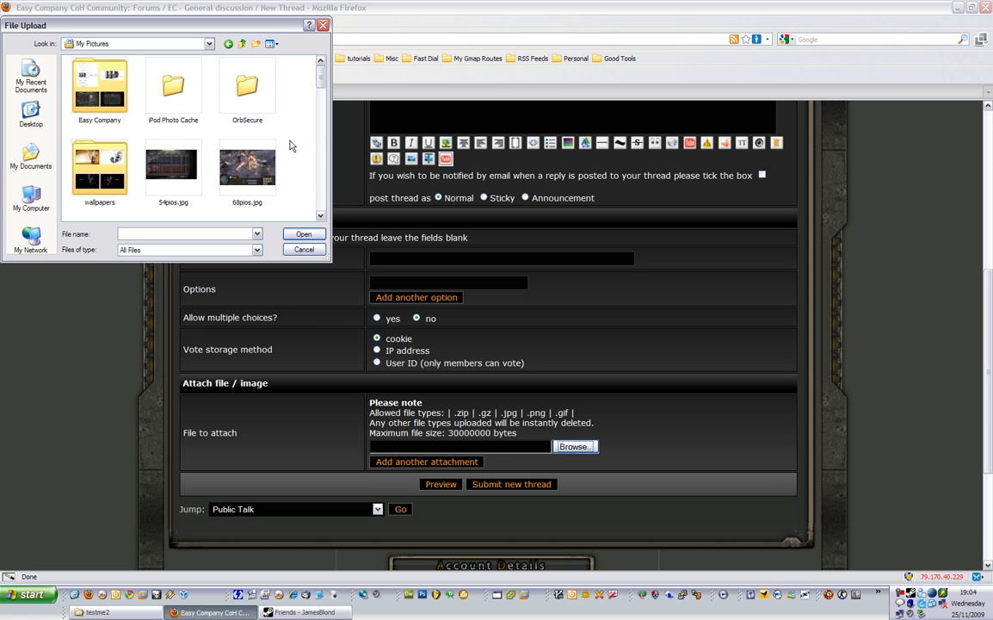
pyautogui.scroll(-3)
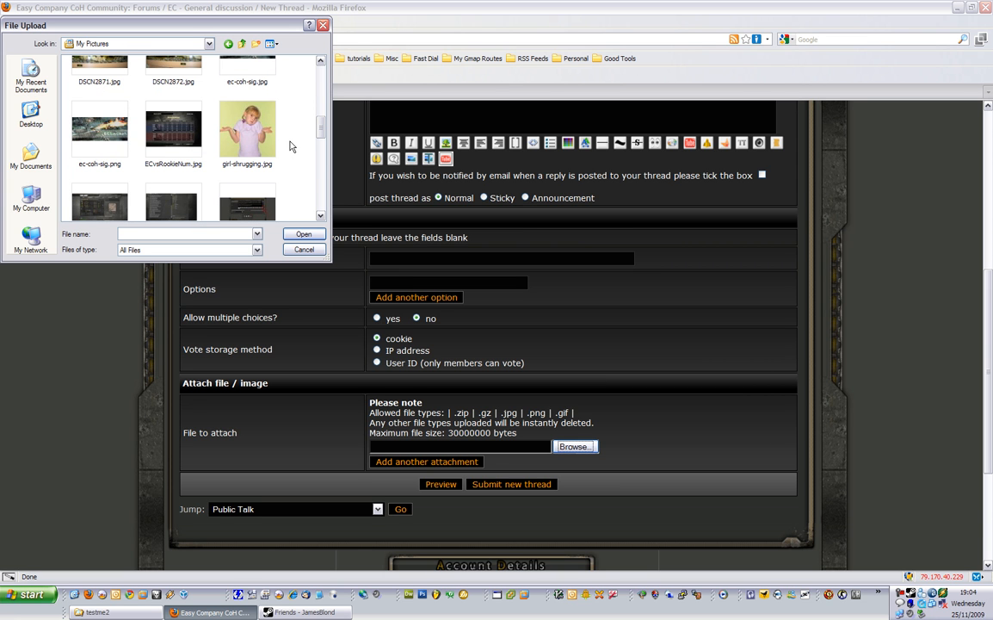
pyautogui.moveTo(247, 129)
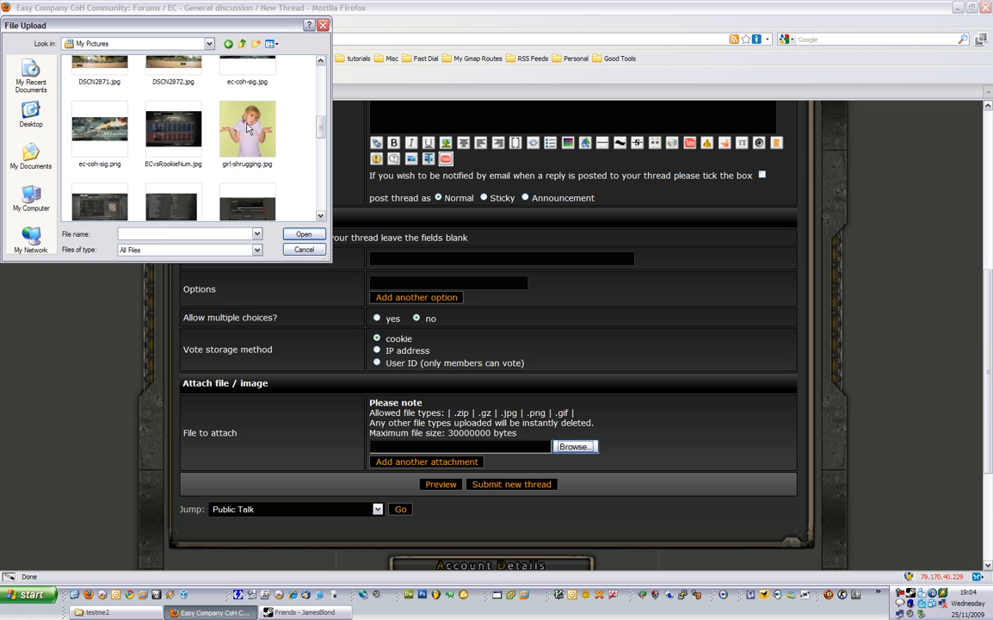
pyautogui.click(247, 131)
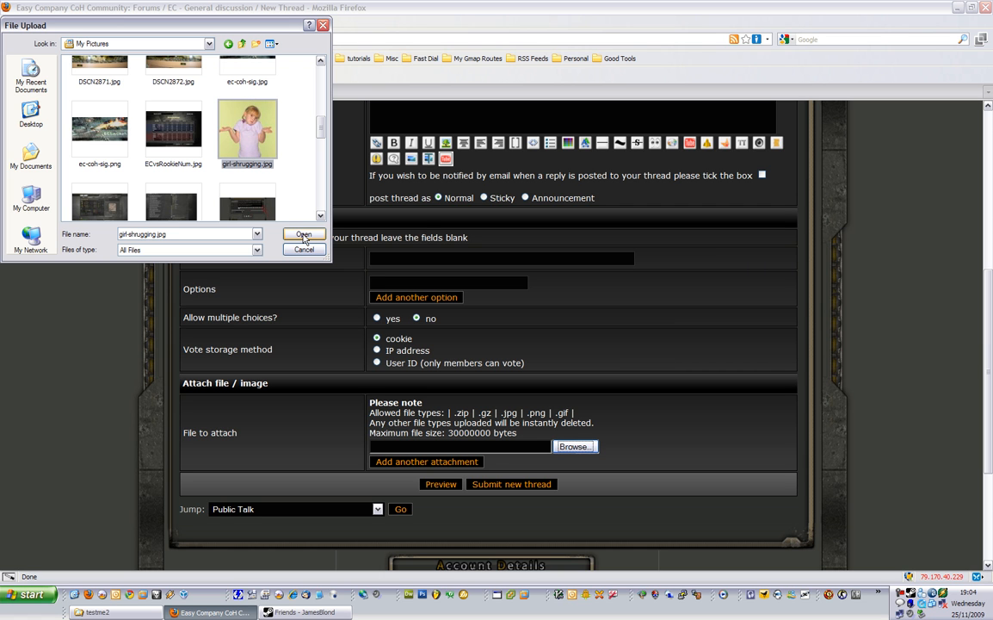
pyautogui.click(302, 233)
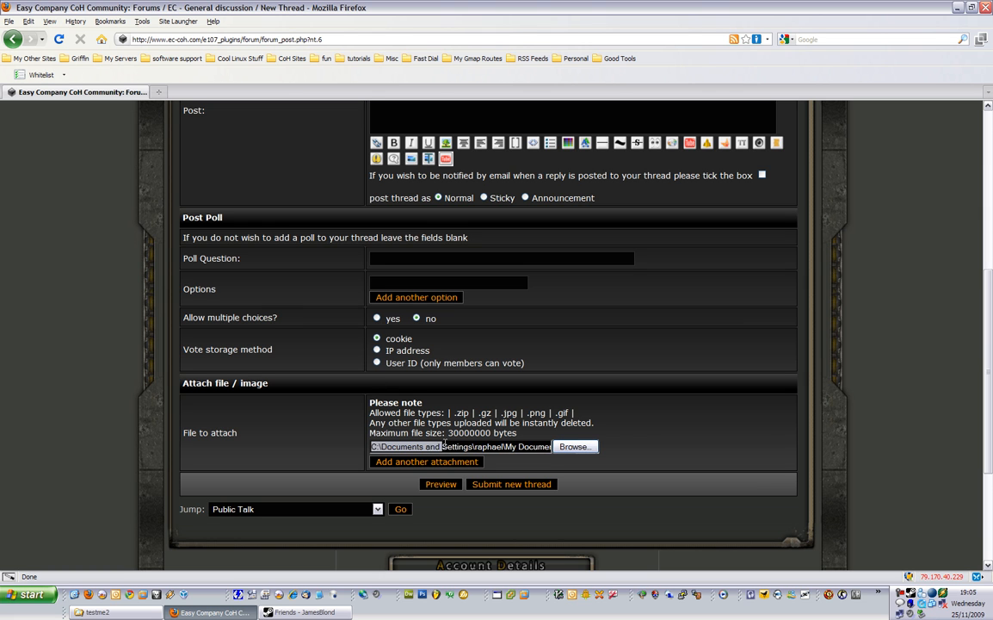
# Step: Add another attachment field and open its file picker
pyautogui.click(575, 447)
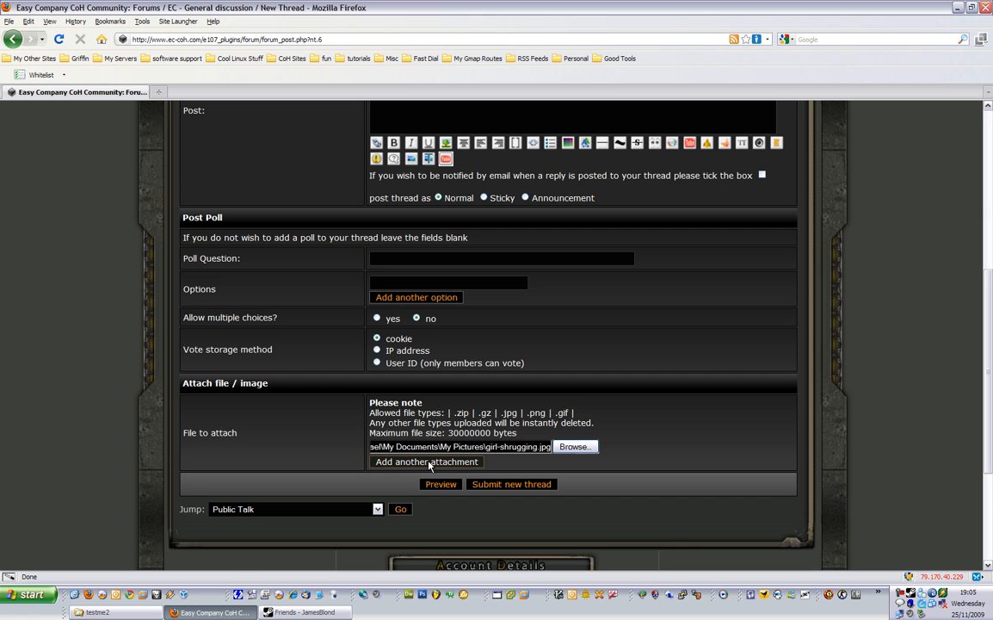
pyautogui.click(427, 461)
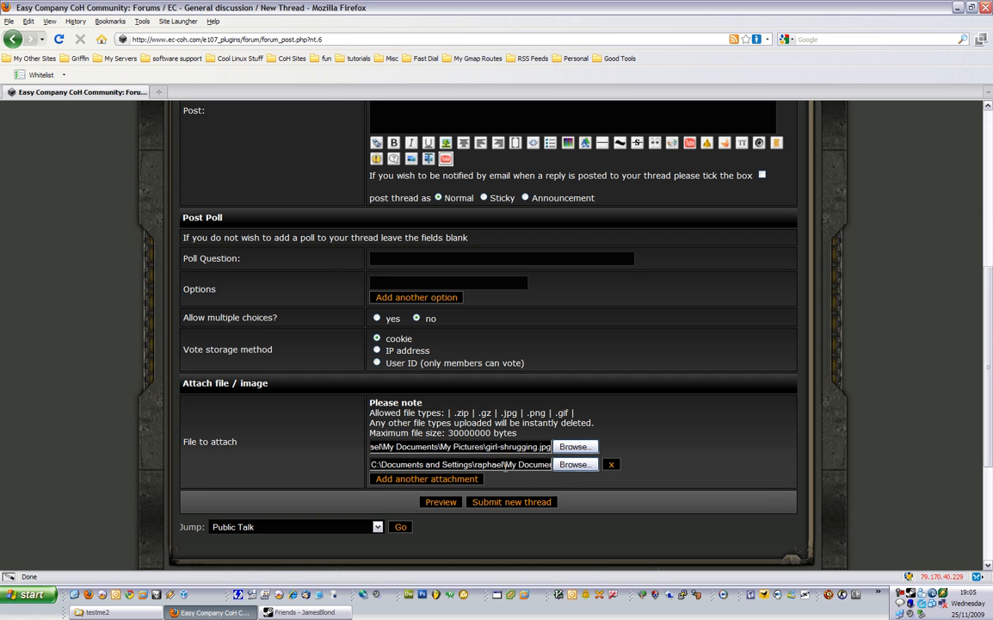
pyautogui.click(574, 464)
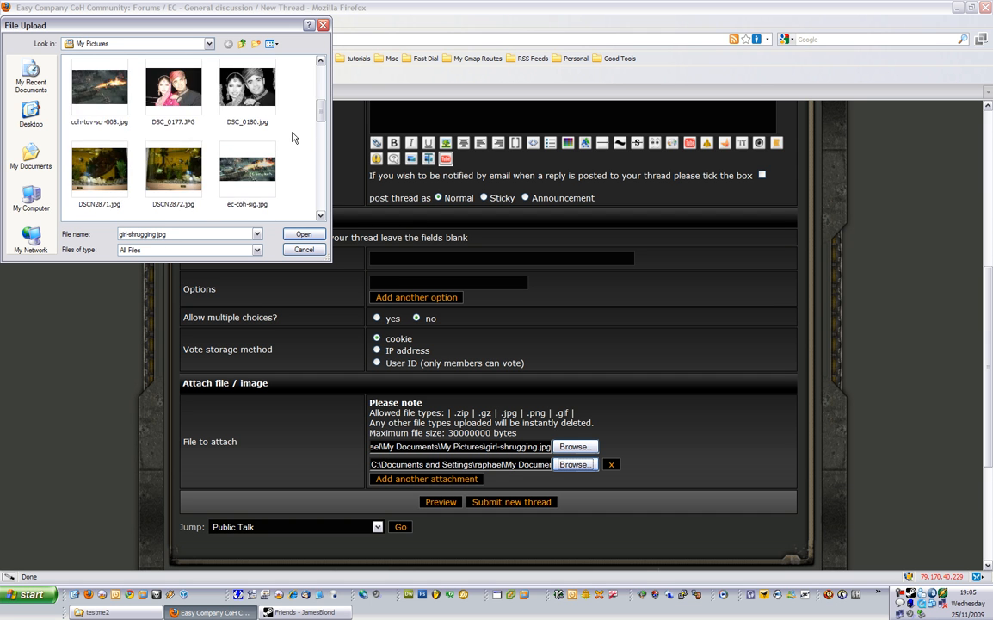
# Step: Choose us.jpg as the second attachment and scroll to the form buttons
pyautogui.scroll(-3)
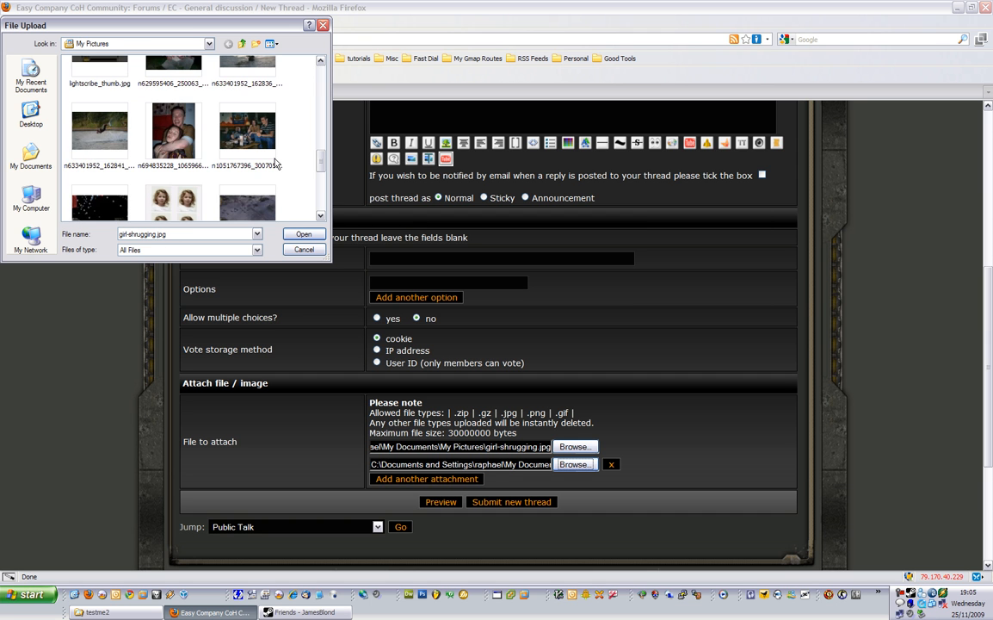
pyautogui.scroll(-3)
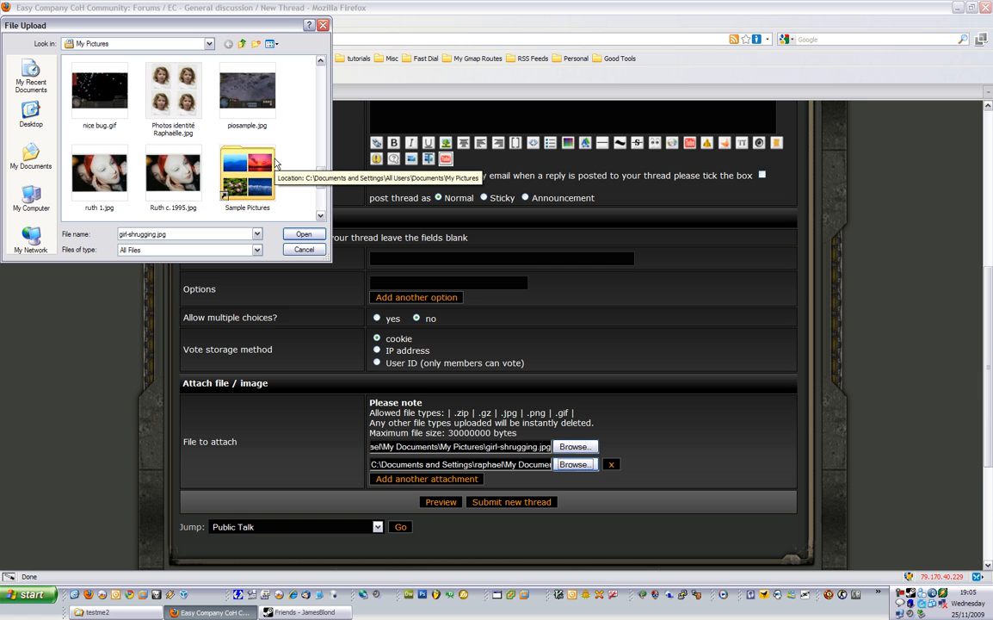
pyautogui.scroll(-3)
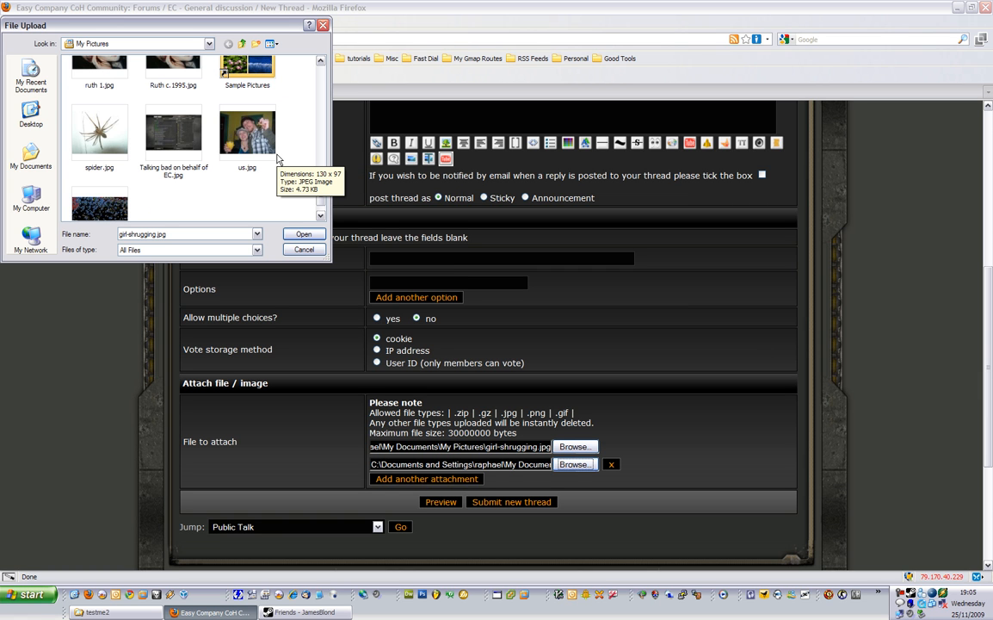
pyautogui.click(247, 132)
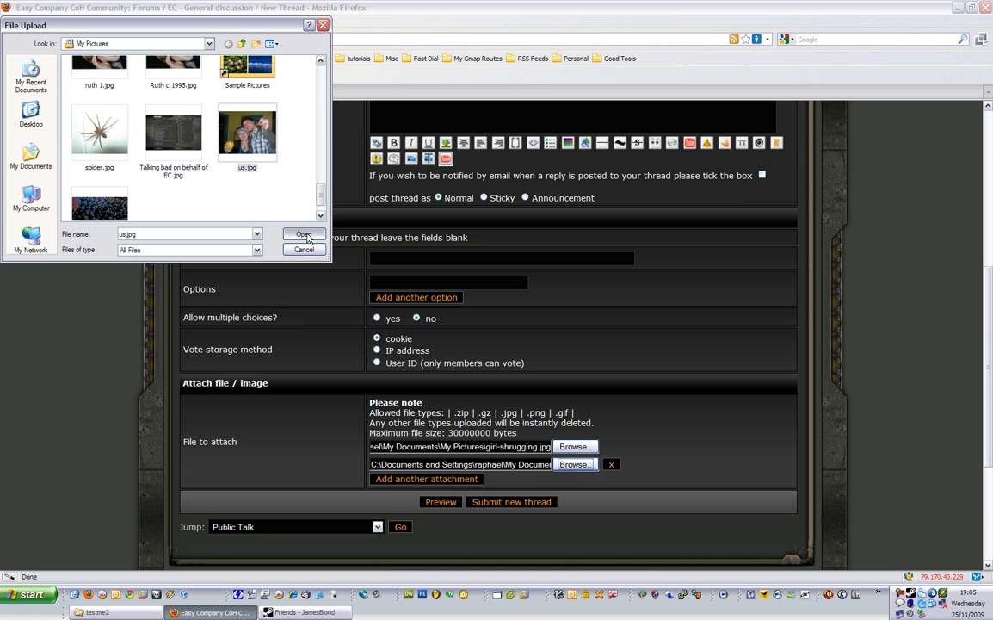
pyautogui.click(303, 233)
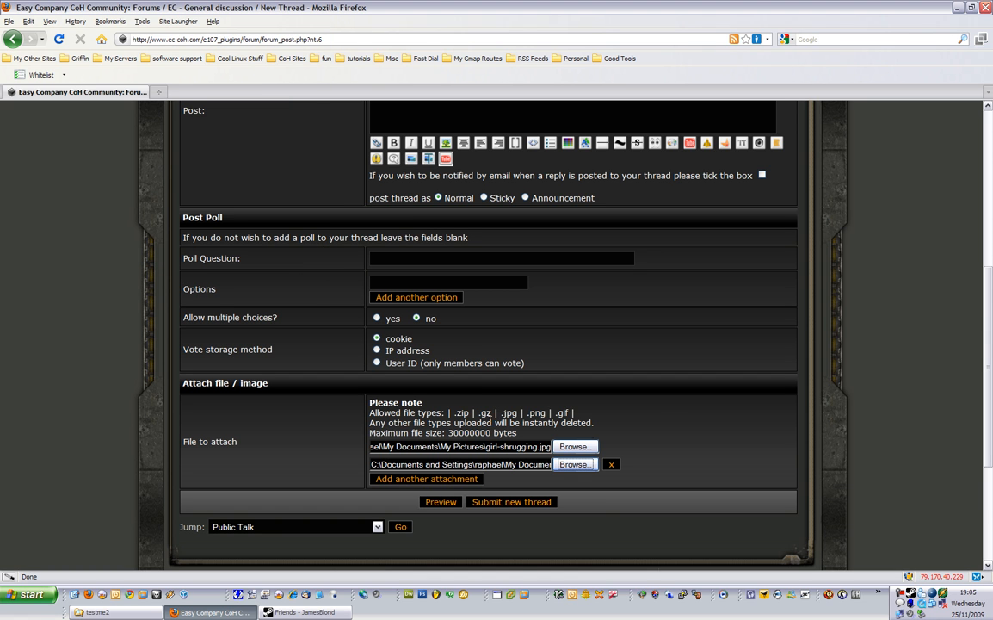
pyautogui.scroll(-3)
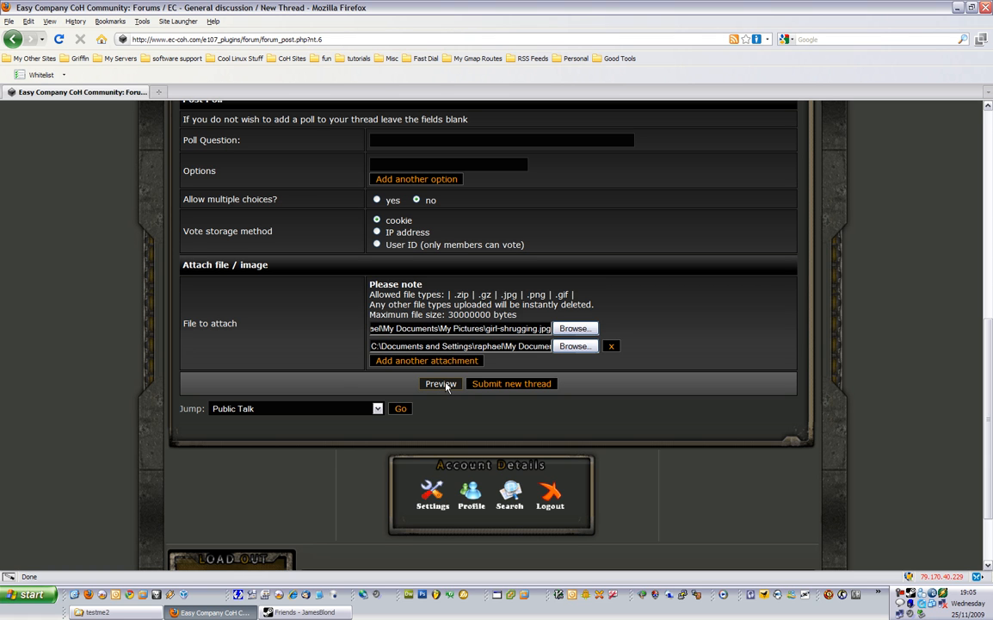
# Step: Preview the 'testing' thread with both pictures, then submit it
pyautogui.click(439, 383)
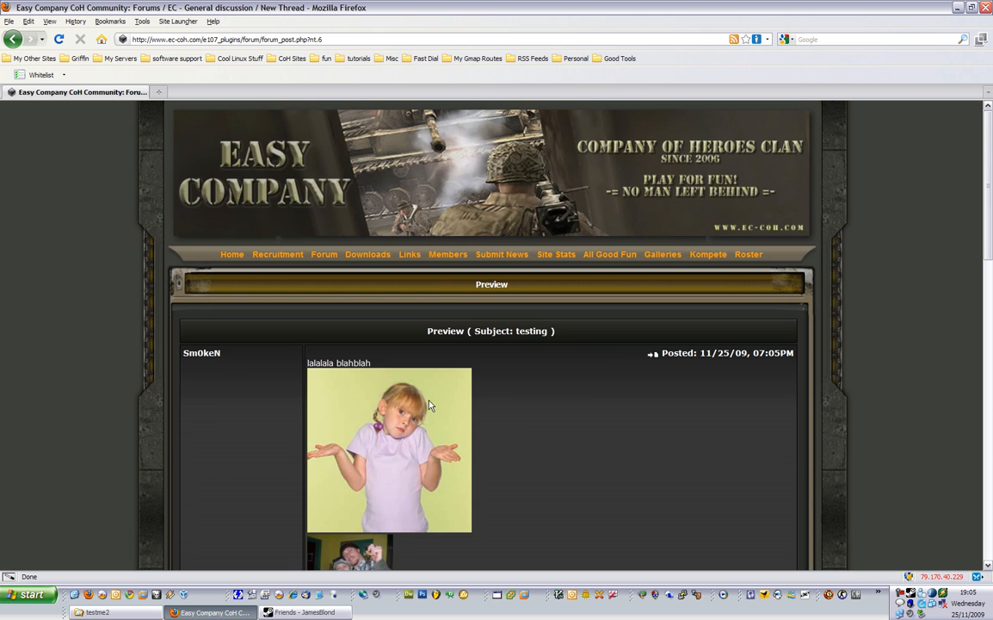
pyautogui.scroll(-3)
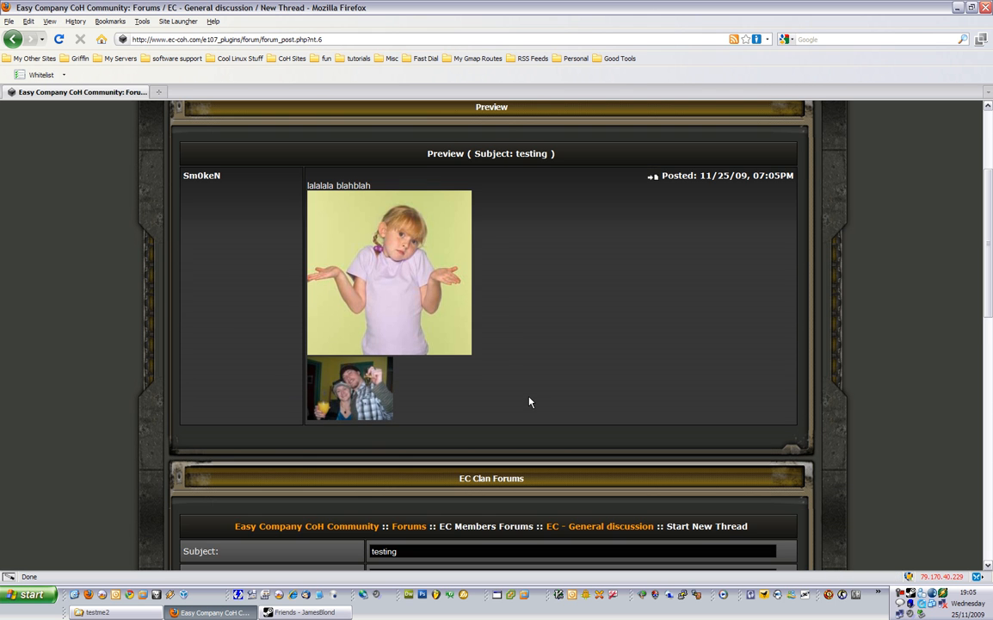
pyautogui.moveTo(515, 310)
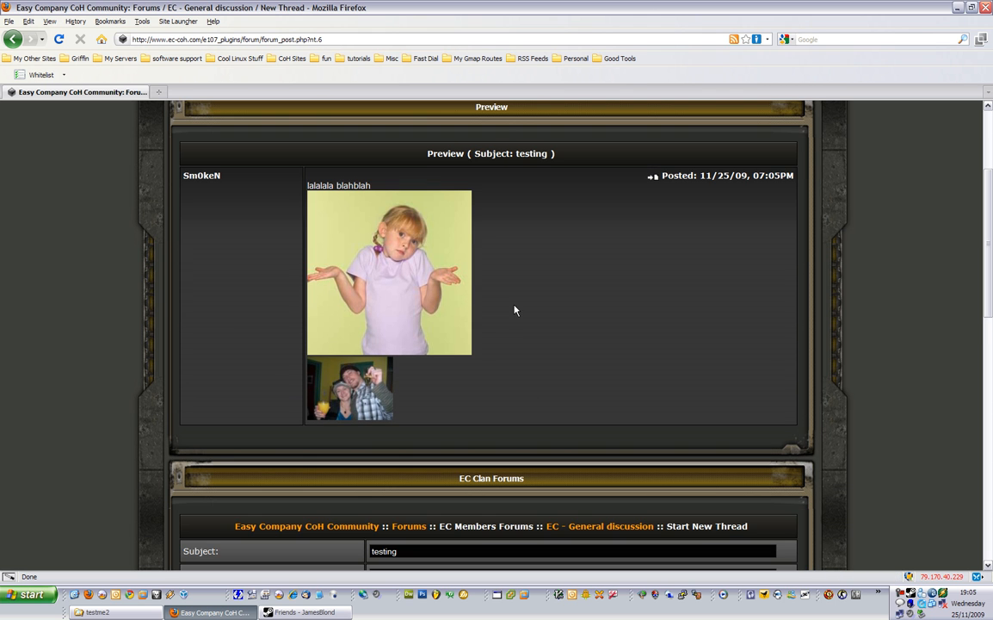
pyautogui.scroll(-3)
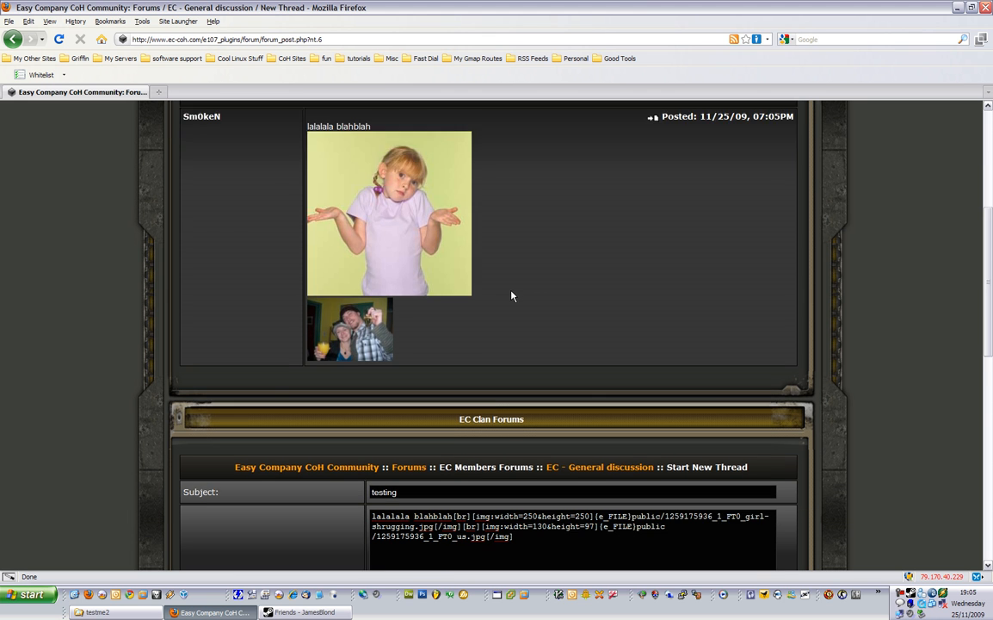
pyautogui.scroll(-3)
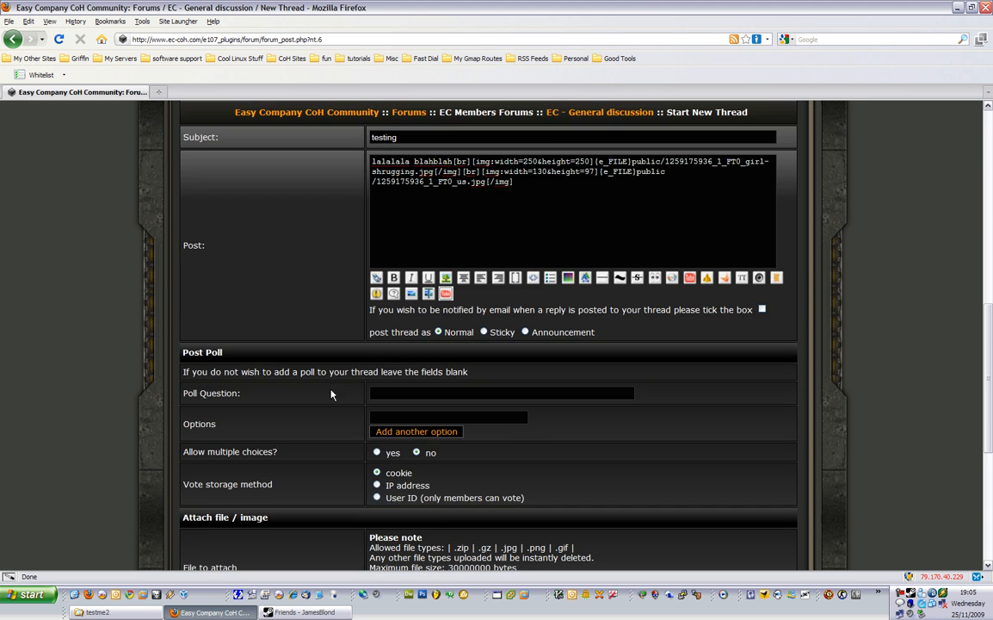
pyautogui.scroll(-3)
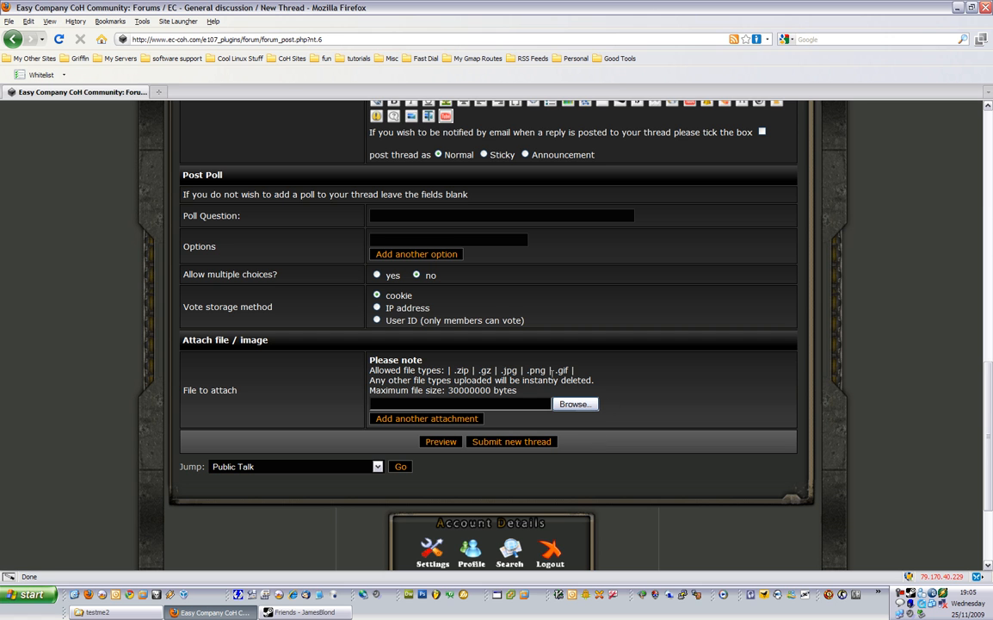
pyautogui.click(511, 442)
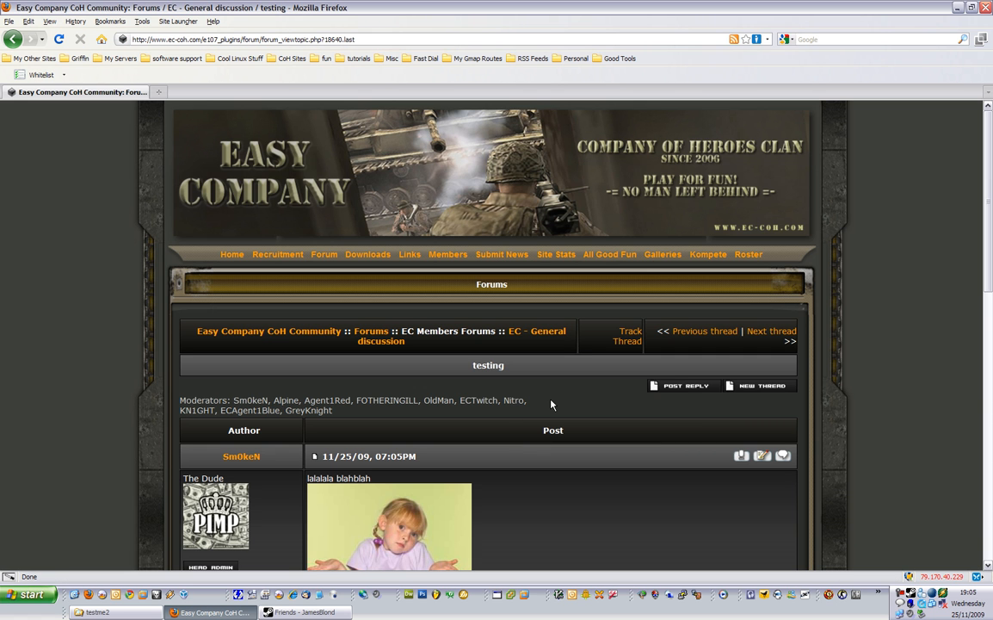
# Step: Scroll the posted thread to check its text and two pictures
pyautogui.scroll(-3)
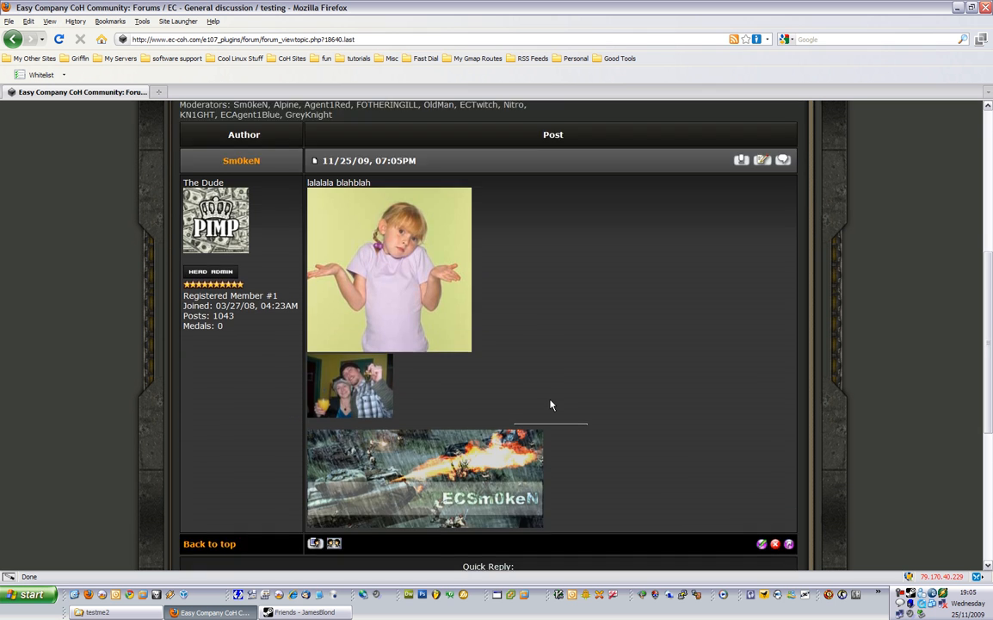
pyautogui.scroll(3)
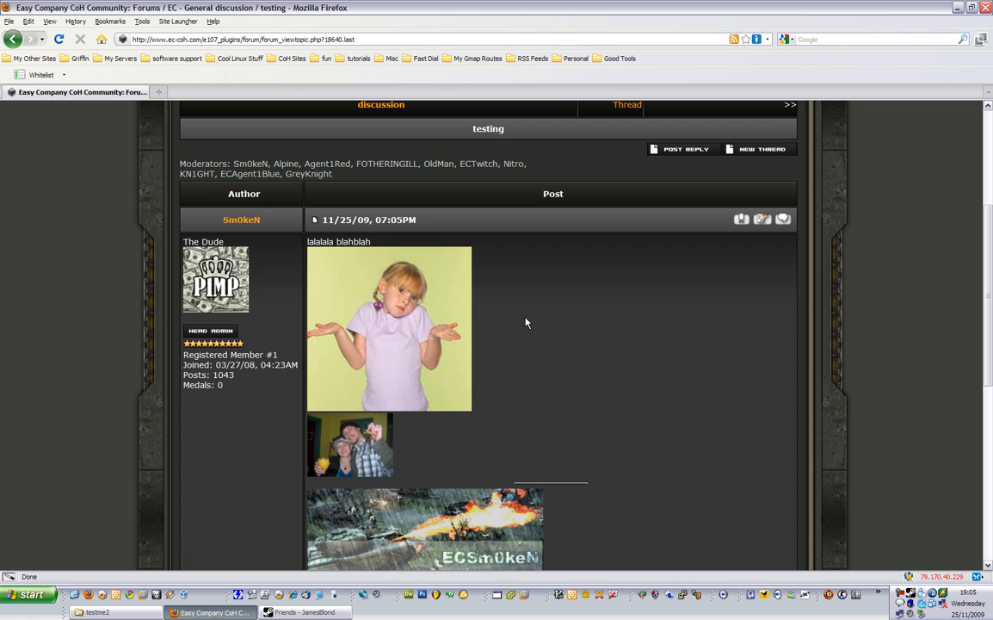
pyautogui.moveTo(520, 322)
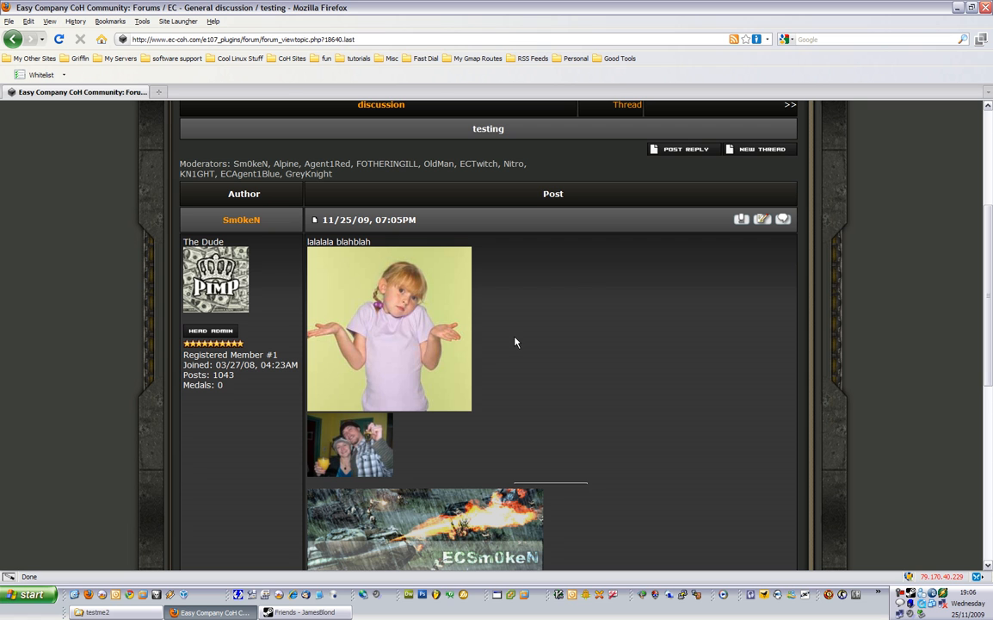
pyautogui.moveTo(521, 351)
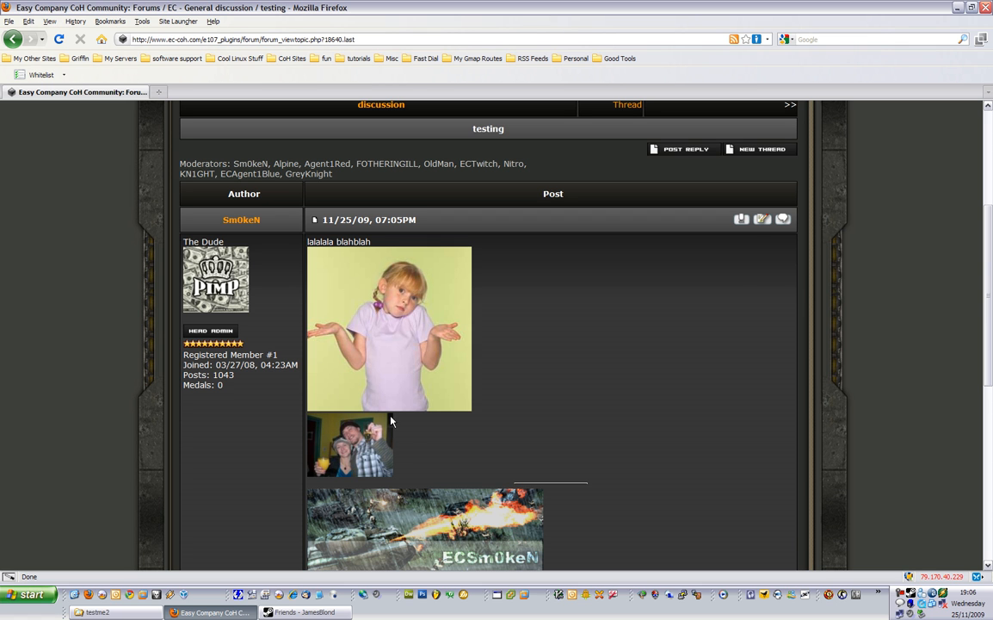
# Step: Edit the testing post, adding [br][br] between the two [img] tags
pyautogui.click(762, 218)
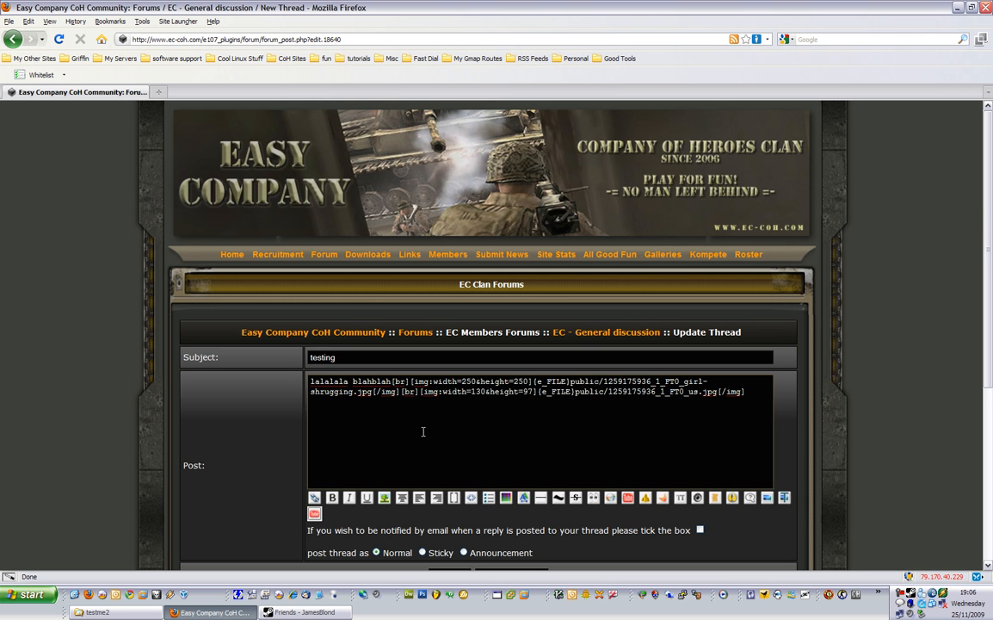
pyautogui.moveTo(402, 403)
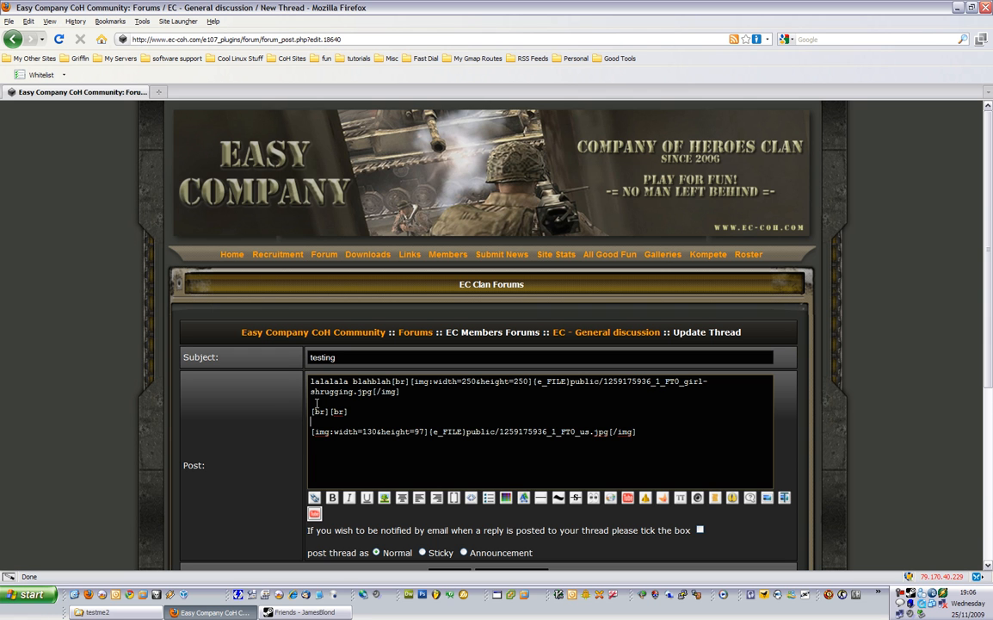
pyautogui.scroll(-3)
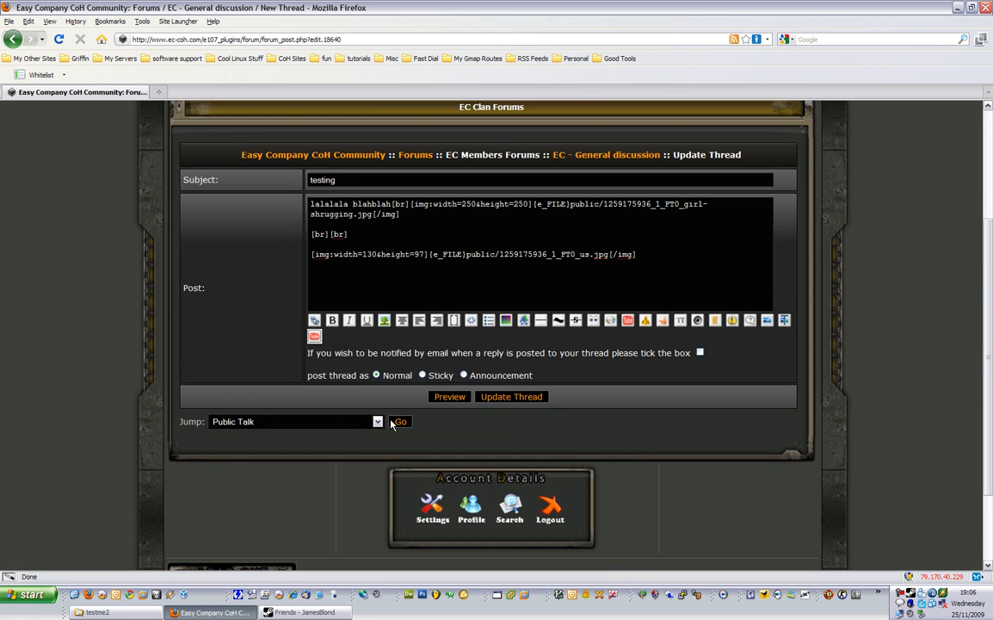
# Step: Preview the edited post to check the gap between the pictures
pyautogui.click(449, 396)
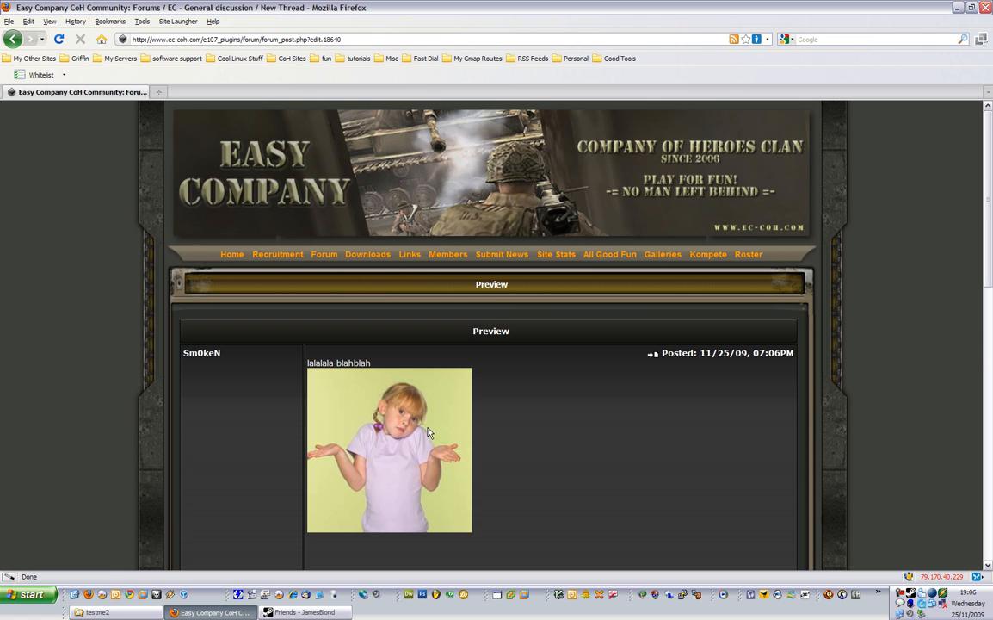
pyautogui.scroll(-3)
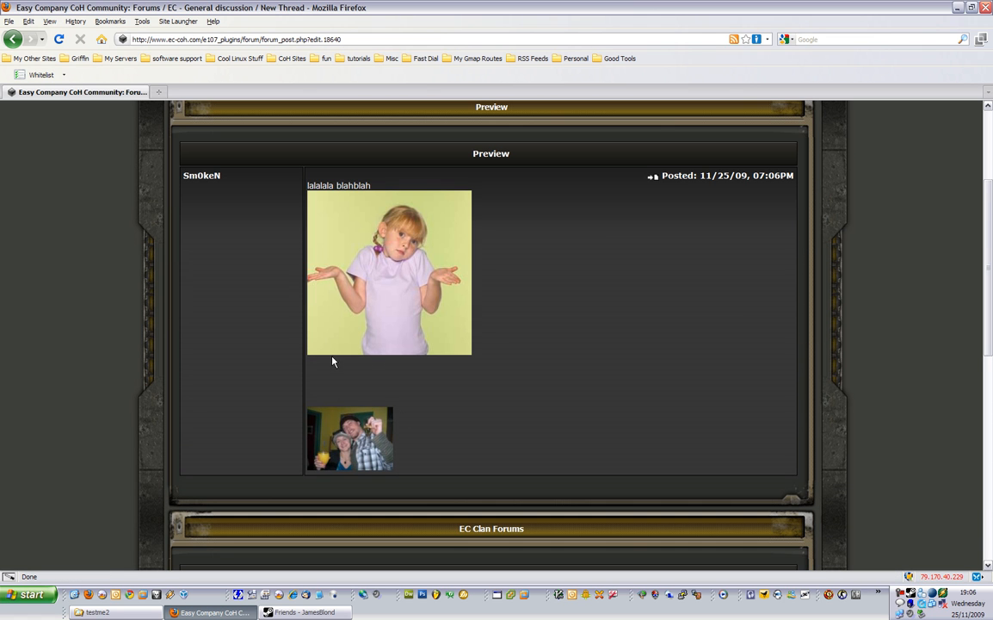
pyautogui.moveTo(363, 386)
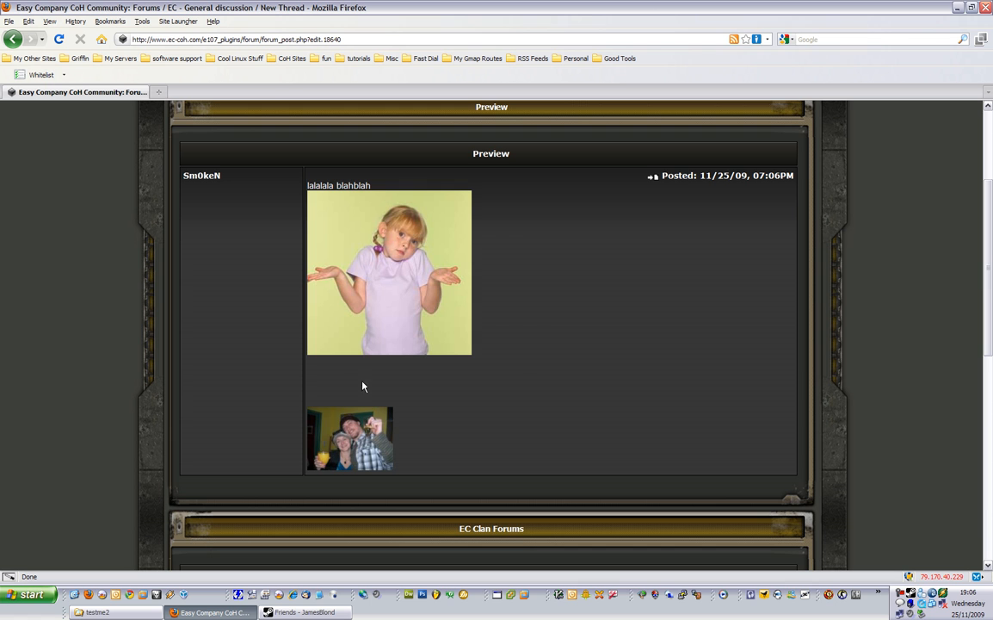
pyautogui.scroll(-3)
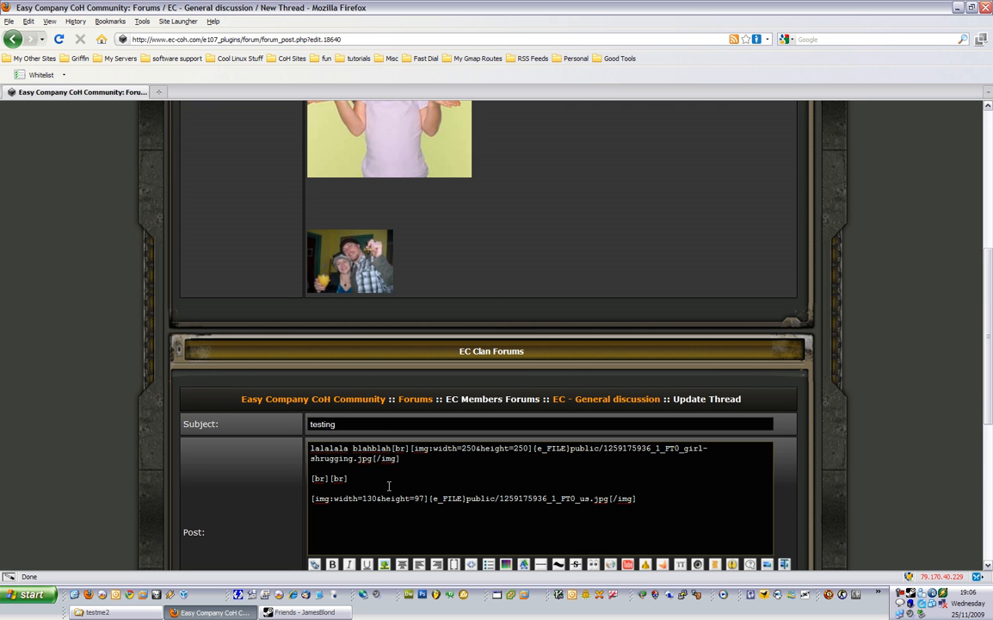
# Step: Caption the second picture 'this is my second picture:' and update the thread
pyautogui.write('this')
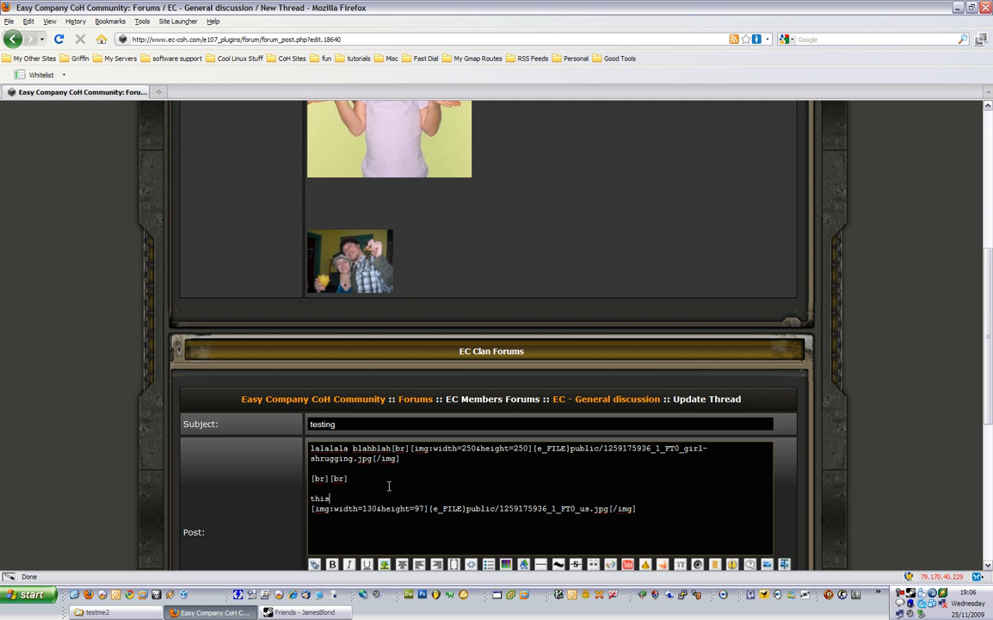
pyautogui.write('is my second')
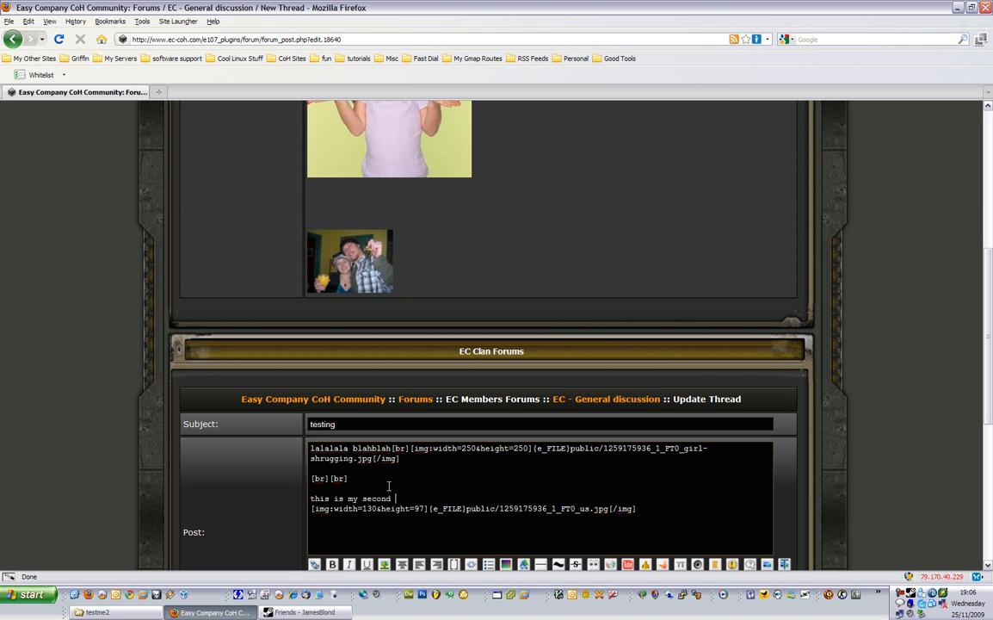
pyautogui.write('picture:')
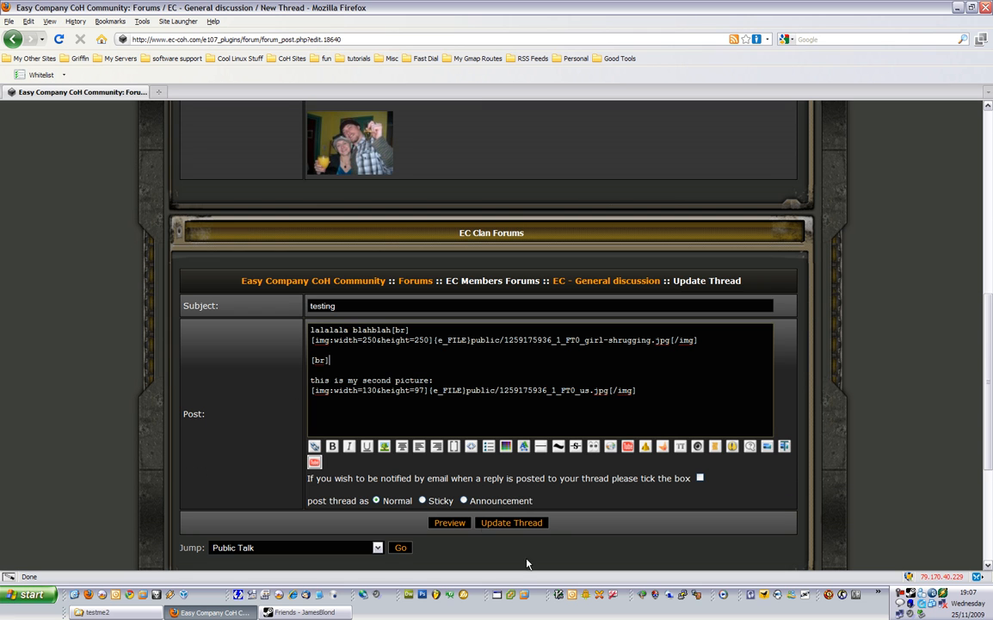
pyautogui.click(511, 522)
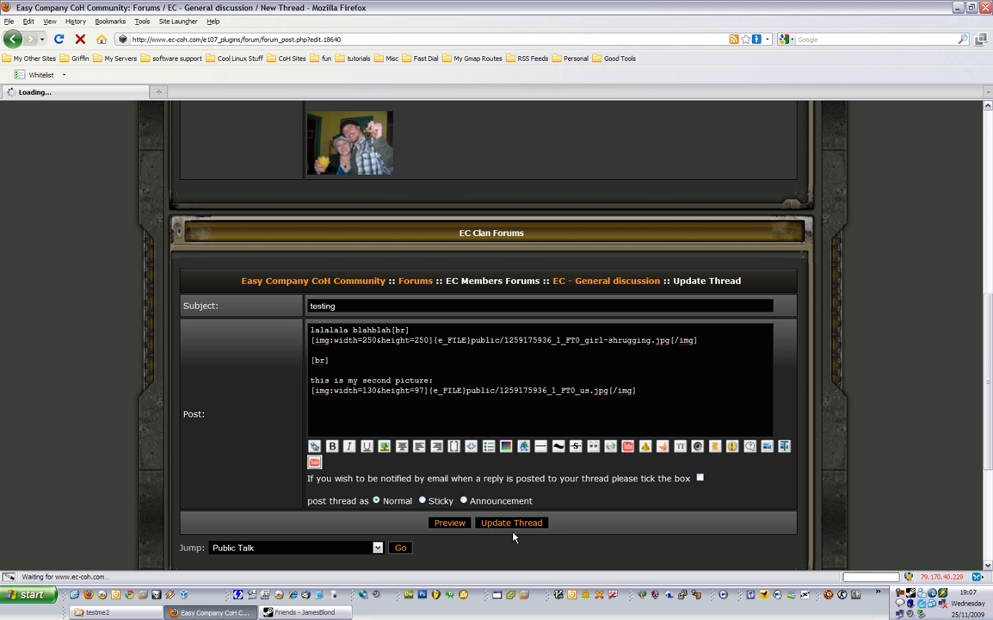
# Step: Save the edited 'testing' thread and scroll down to verify the captioned second picture
pyautogui.click(511, 522)
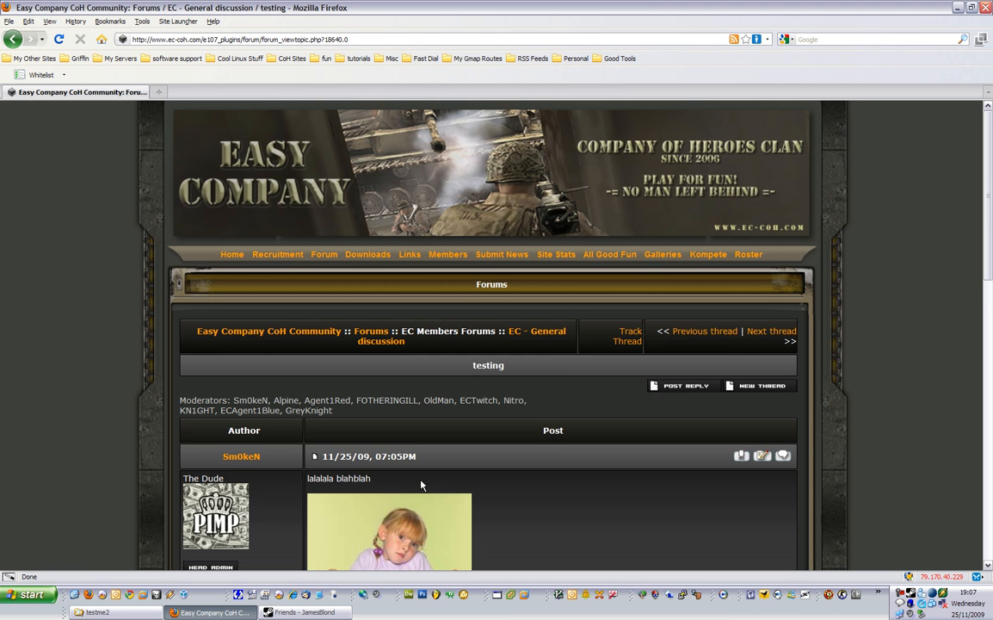
pyautogui.scroll(-3)
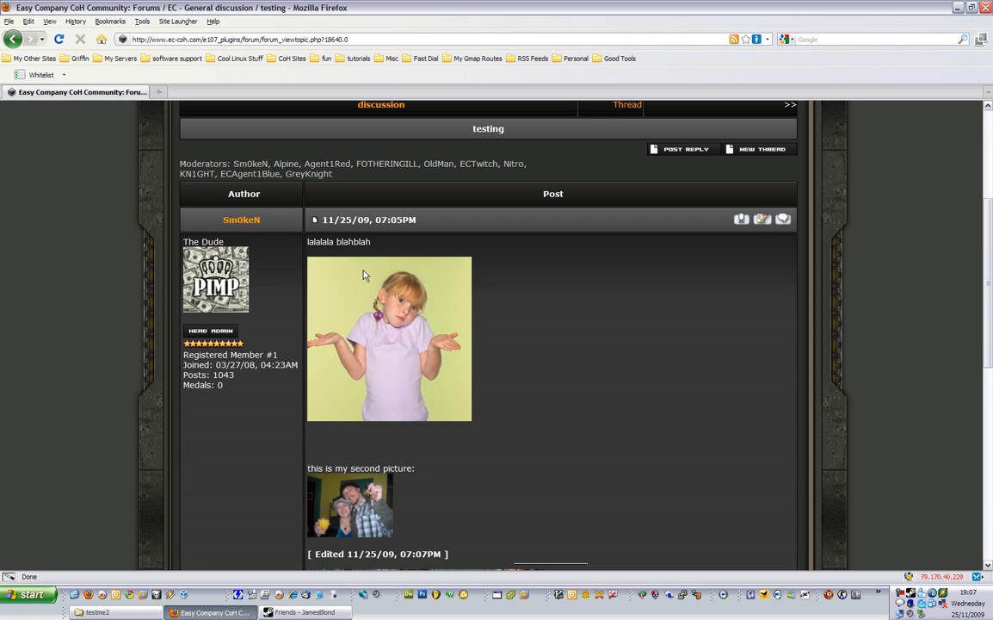
pyautogui.moveTo(538, 422)
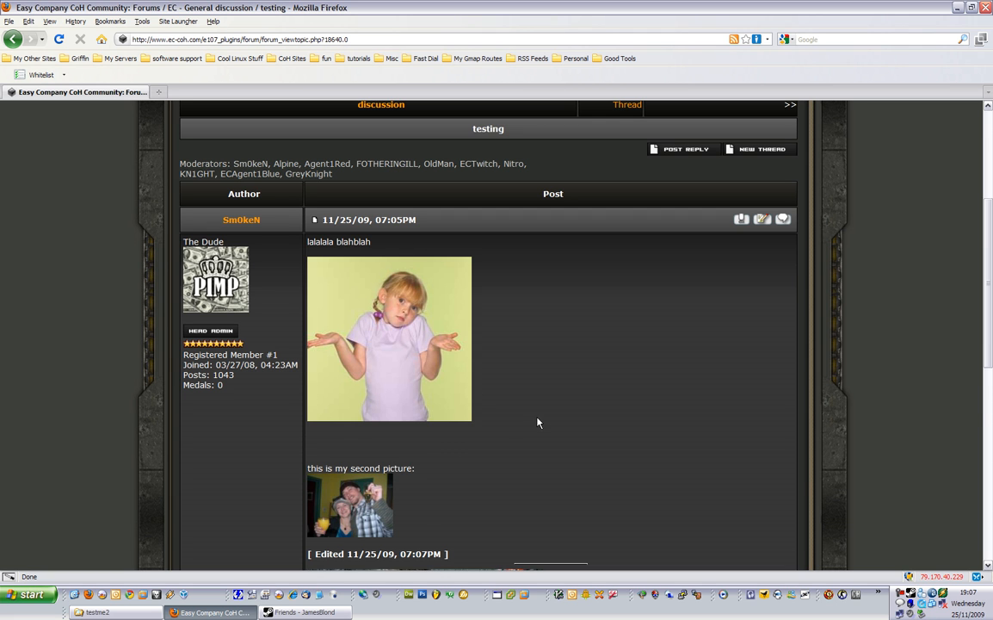
pyautogui.scroll(-3)
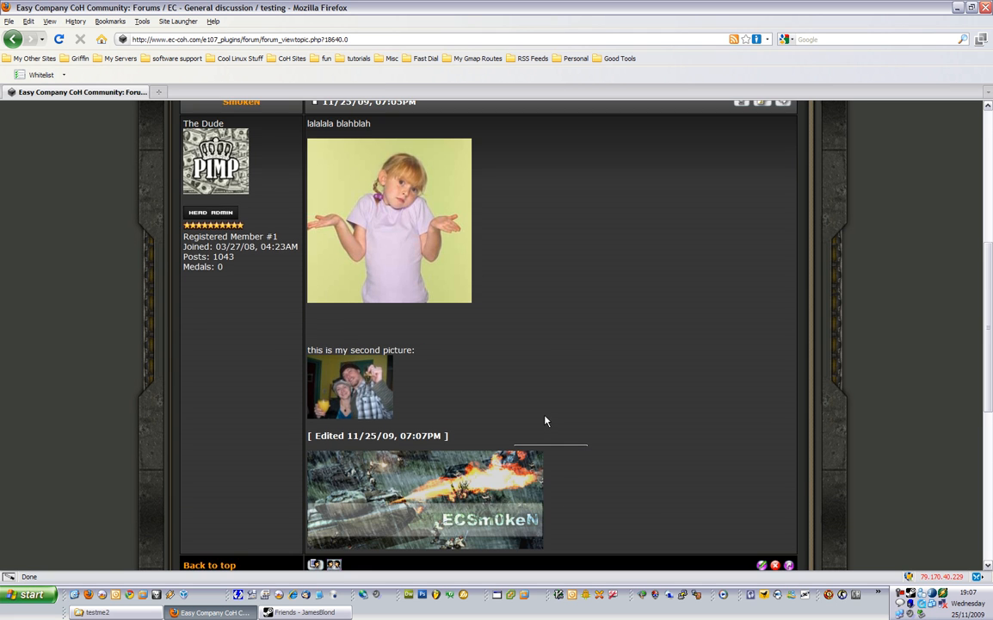
pyautogui.scroll(-3)
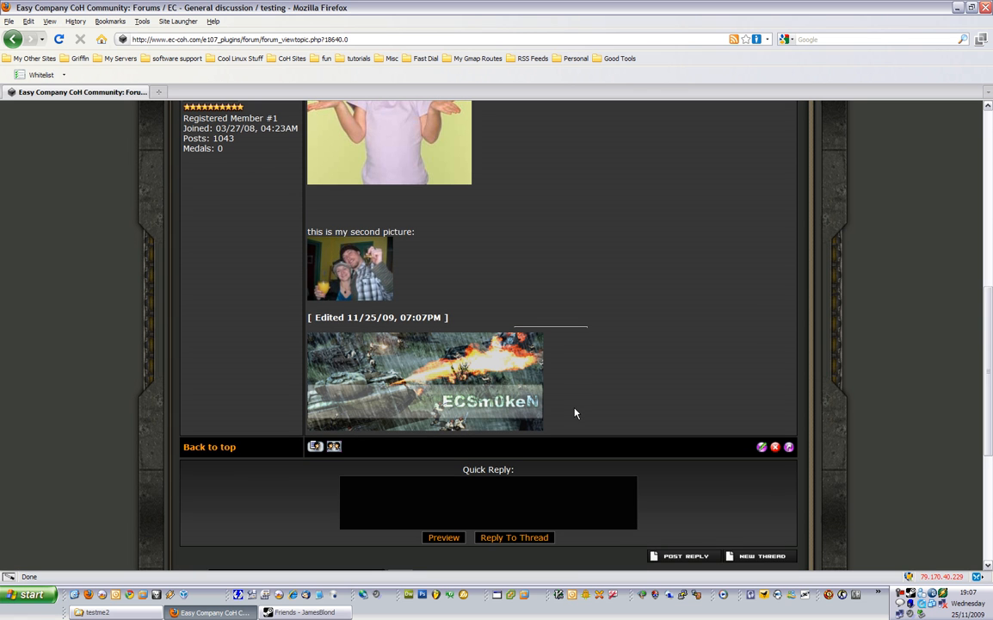